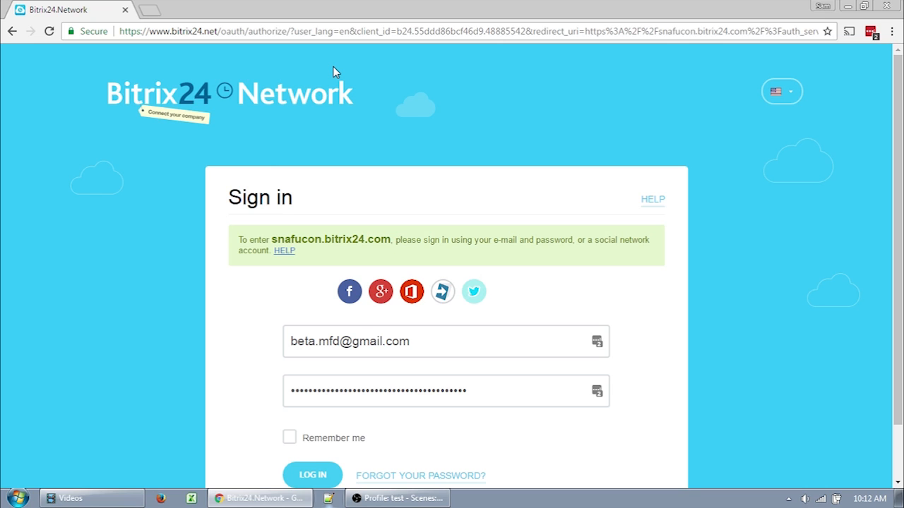
mouse_move(497, 435)
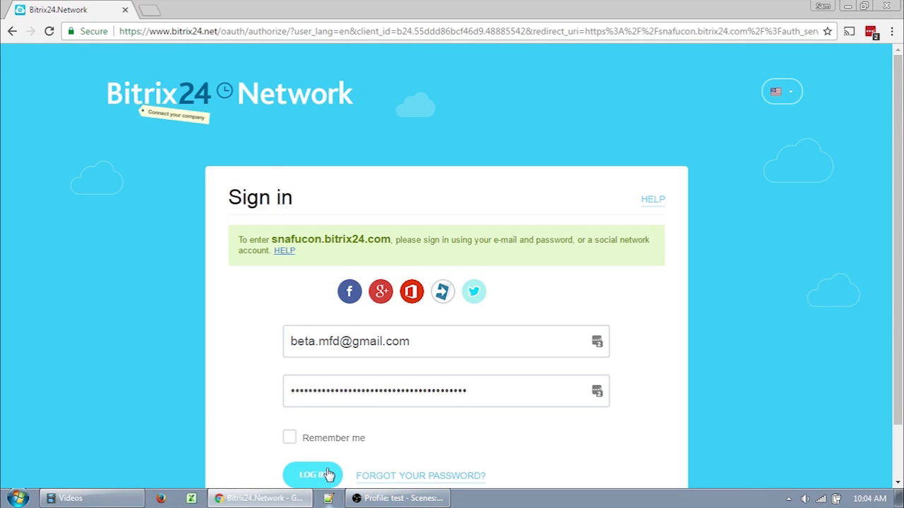
Log in to the snafucon.bitrix24.com portal with the pre-filled email and password
left_click(312, 475)
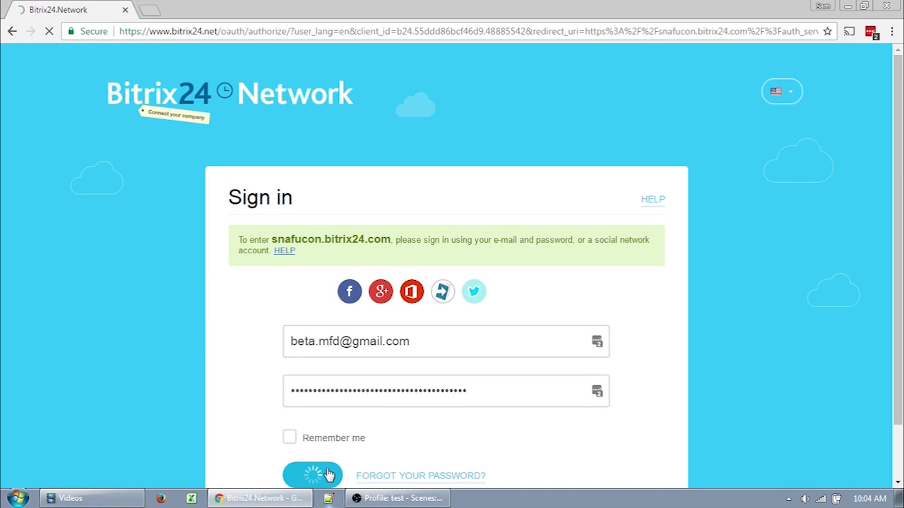
left_click(312, 475)
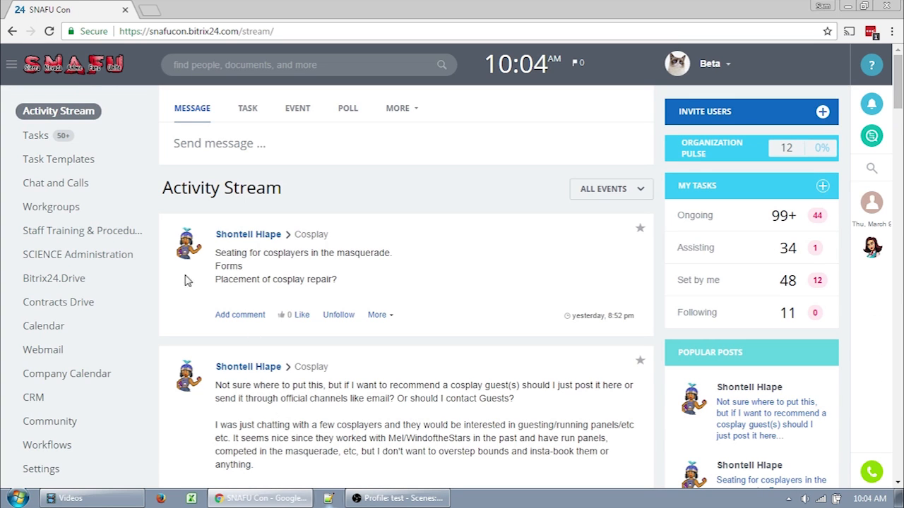
Browse my Tasks list and its Gantt view from the left menu
left_click(36, 136)
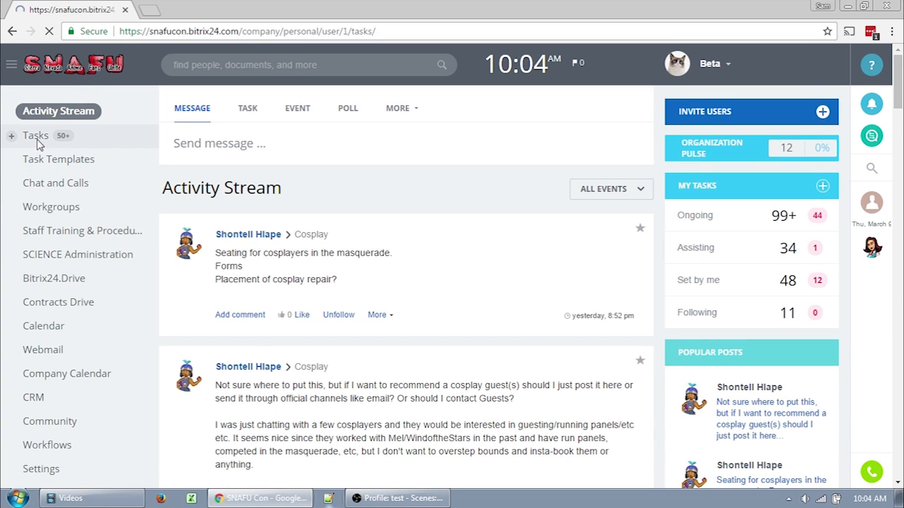
left_click(35, 136)
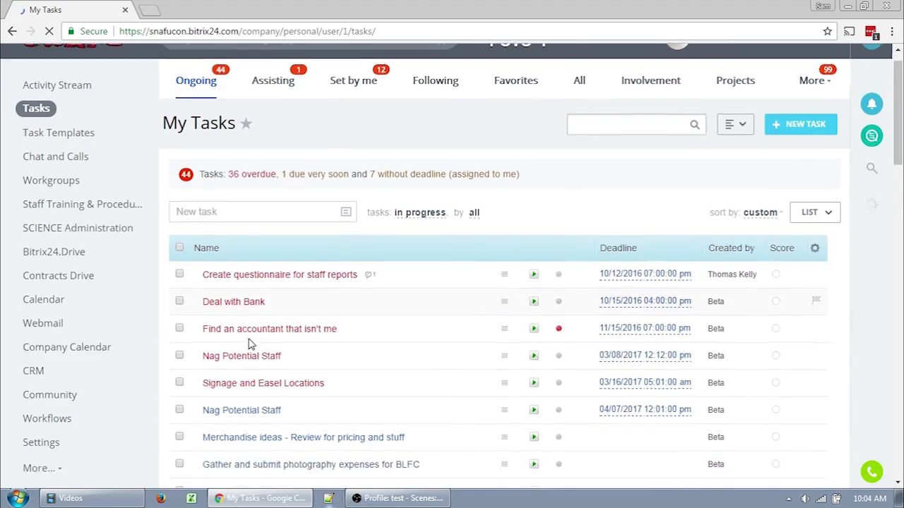
scroll("down", 3)
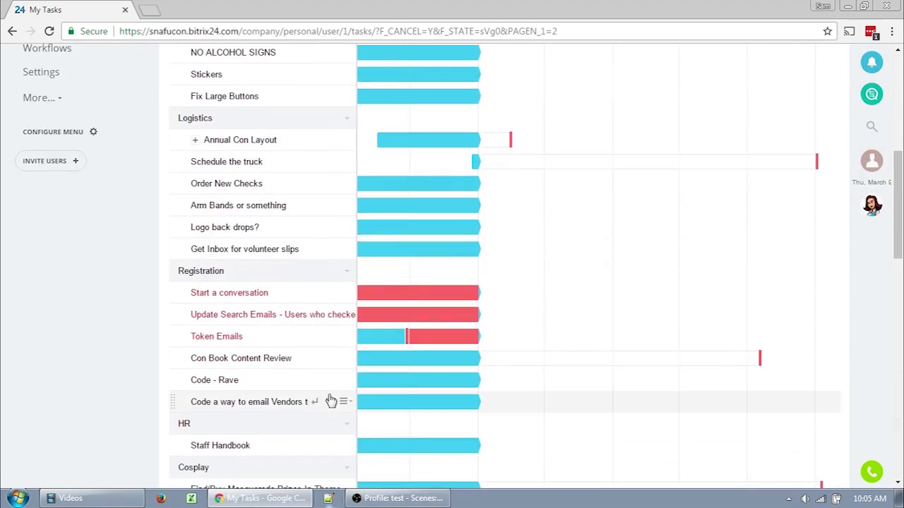
Browse Task Templates, expanding Reconcile All Accounts, and read the Order Dice From Chessex comments
left_click(60, 158)
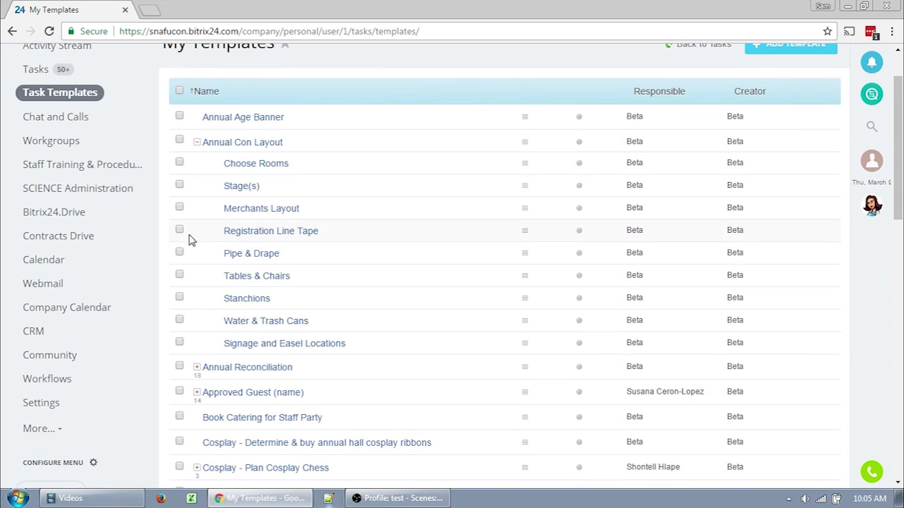
scroll("down", 3)
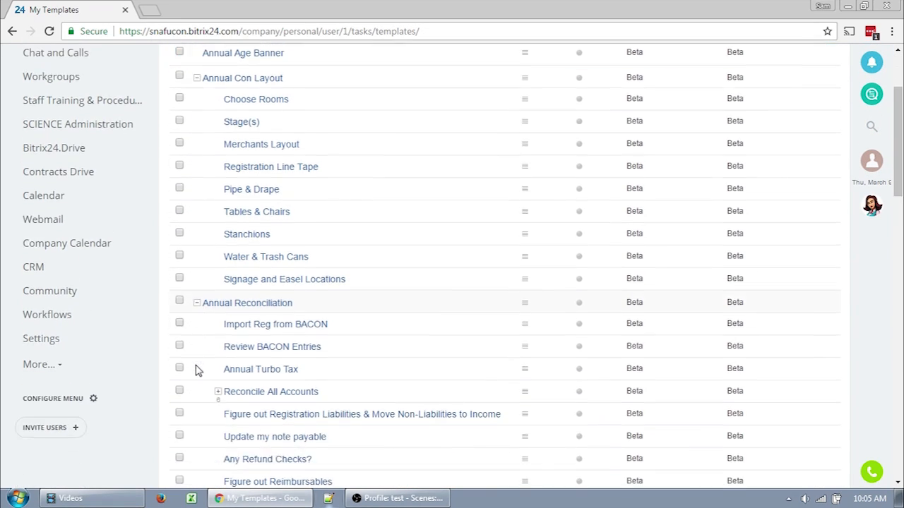
scroll("down", 3)
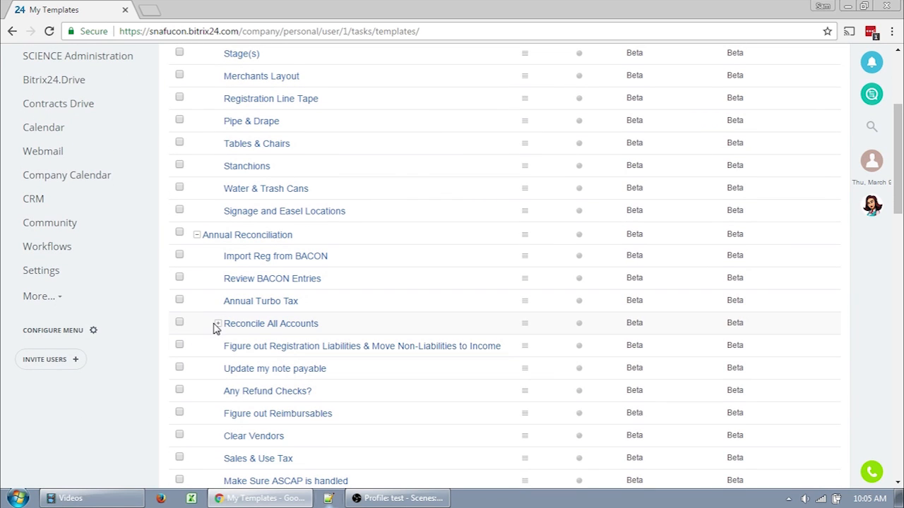
left_click(218, 324)
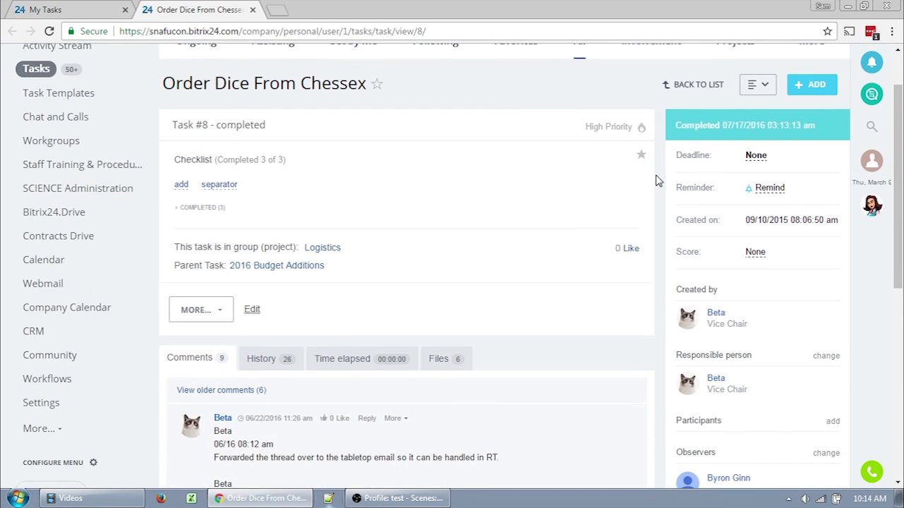
scroll("down", 3)
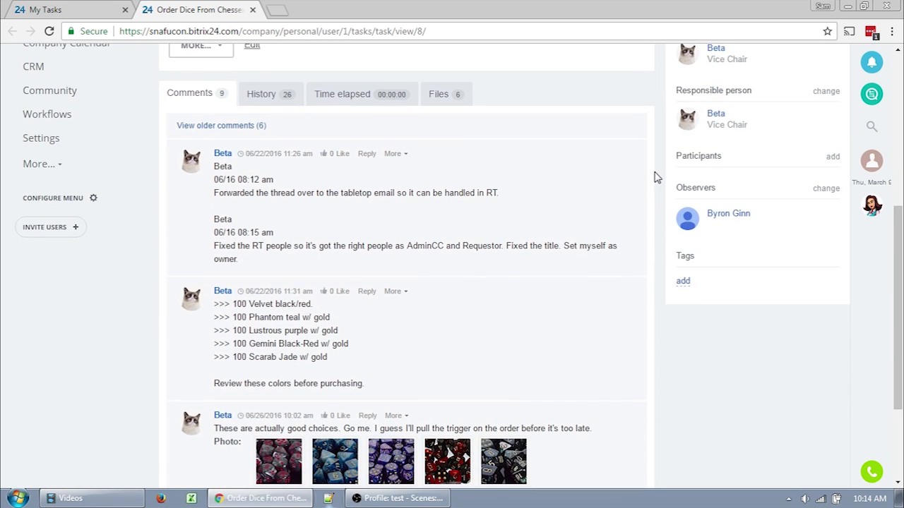
scroll("down", 3)
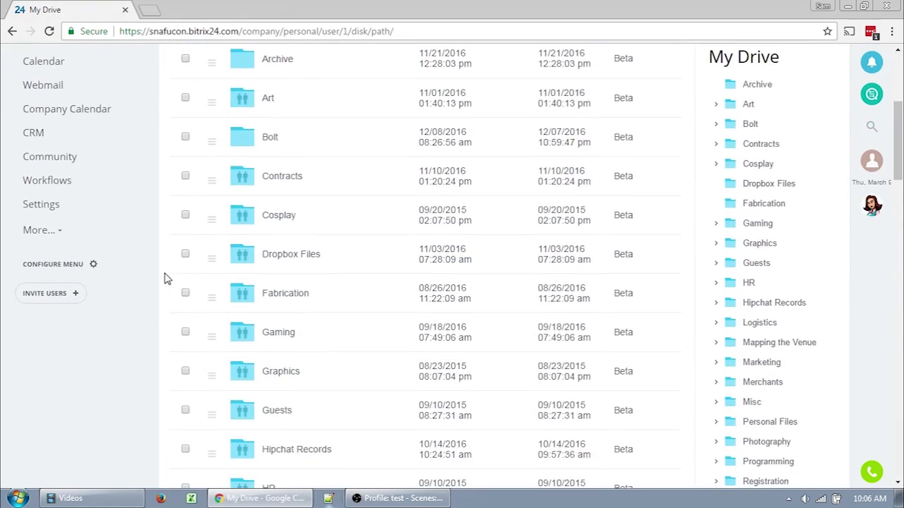
Bring up Sharing for the Artist Alley Contract folder, then reopen Contracts in My Drive
scroll("down", 3)
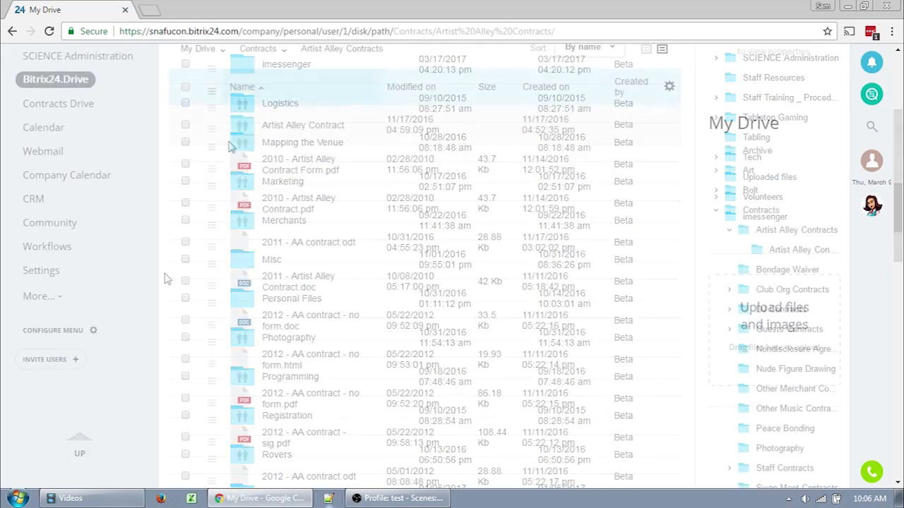
right_click(302, 124)
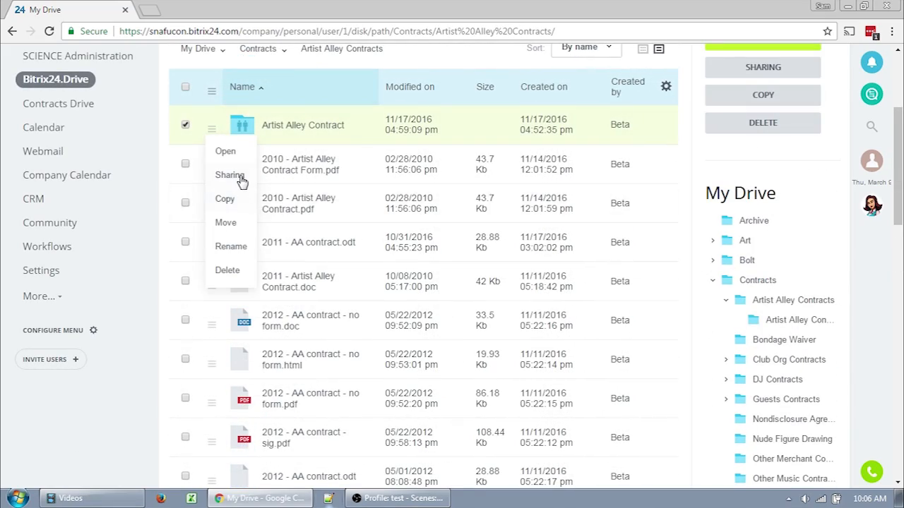
left_click(230, 175)
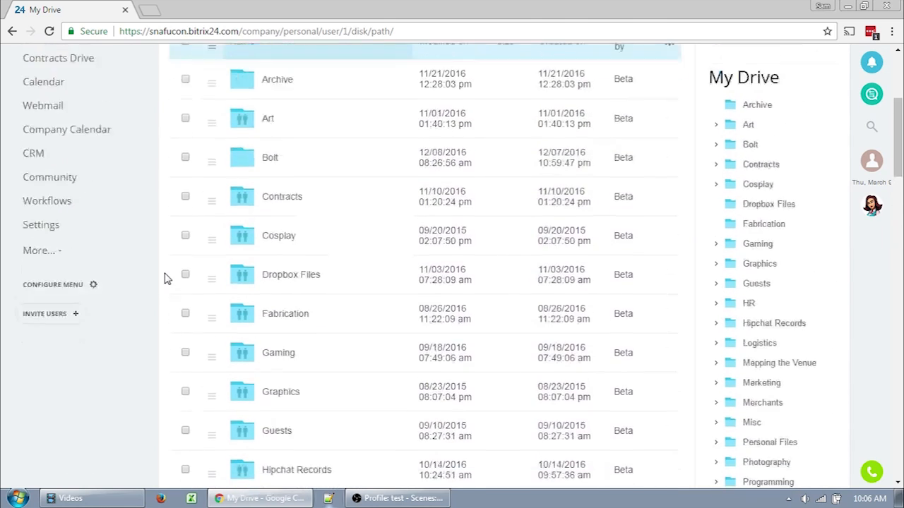
left_click(283, 197)
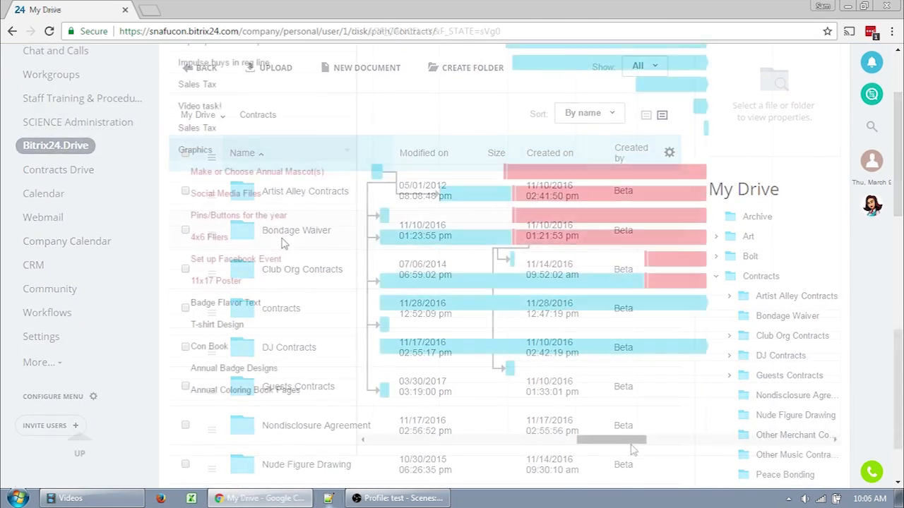
left_click(11, 31)
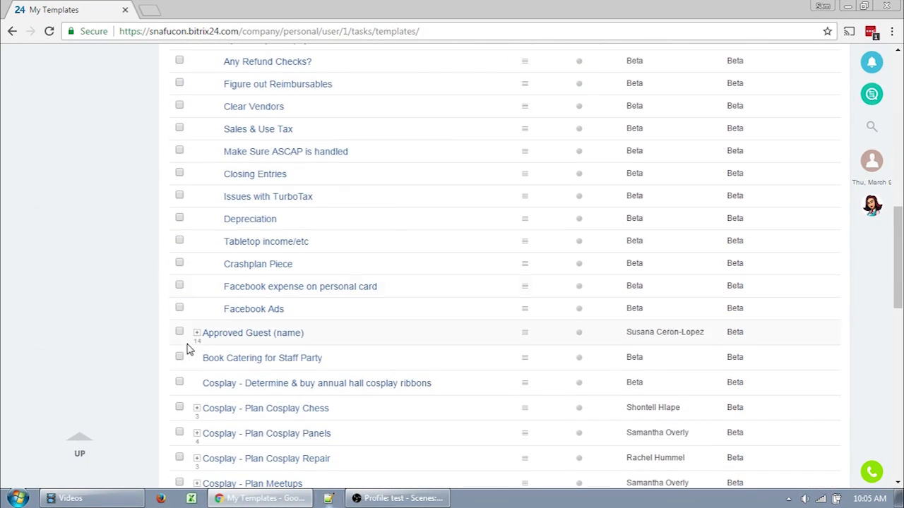
Expand Approved Guest (name), Cosplay - Plan Cosplay Chess and Plan the Masquerade to show subtasks
left_click(196, 334)
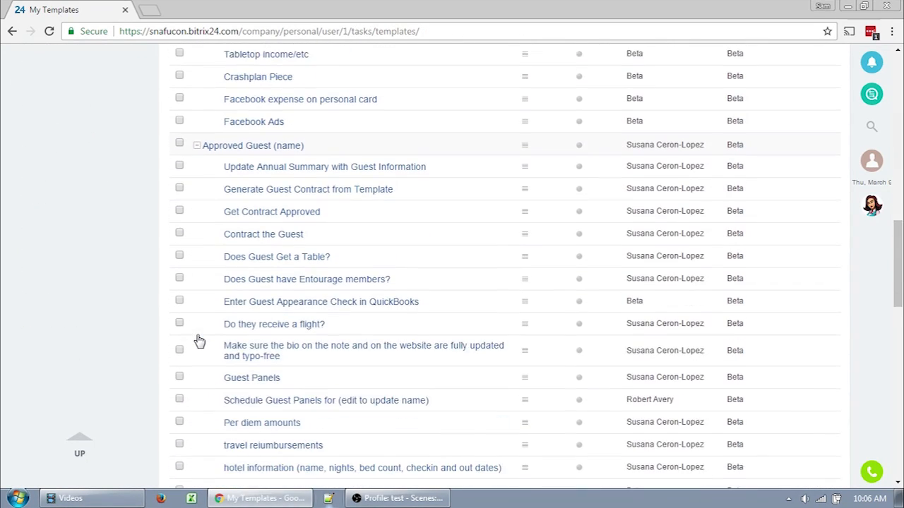
scroll("down", 3)
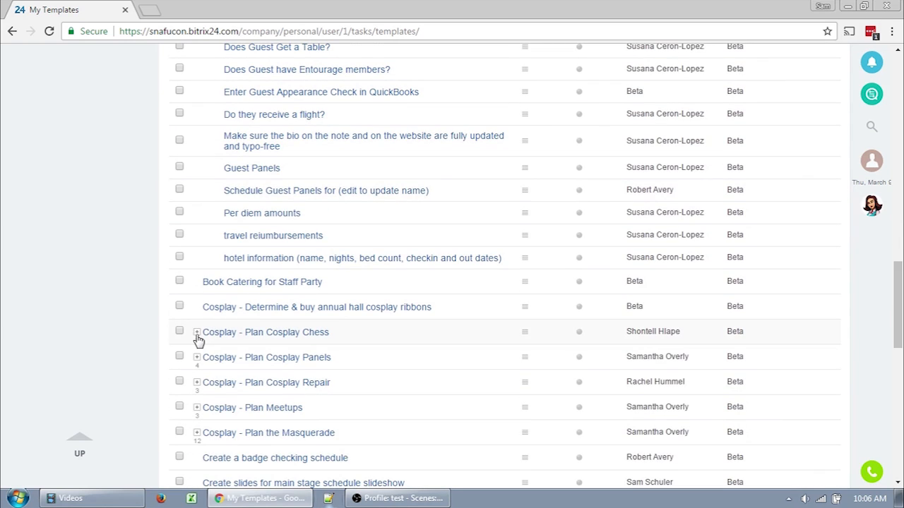
left_click(196, 332)
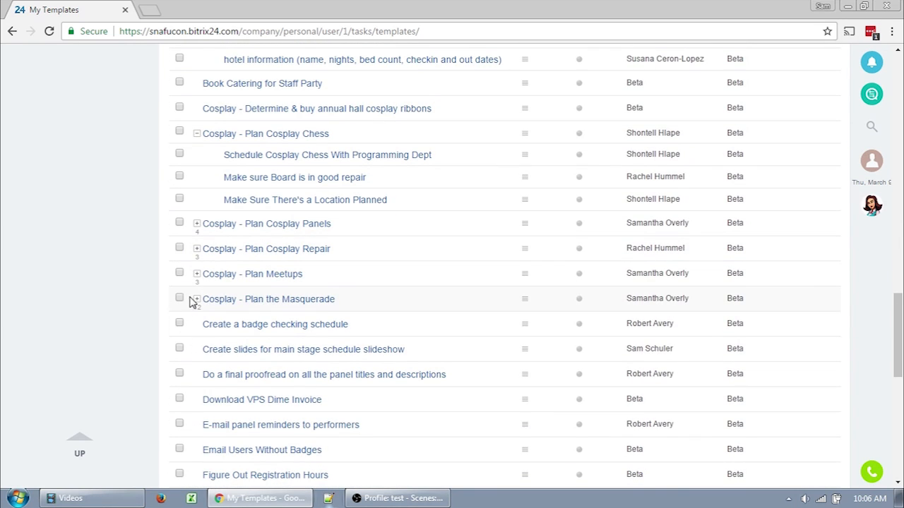
left_click(196, 274)
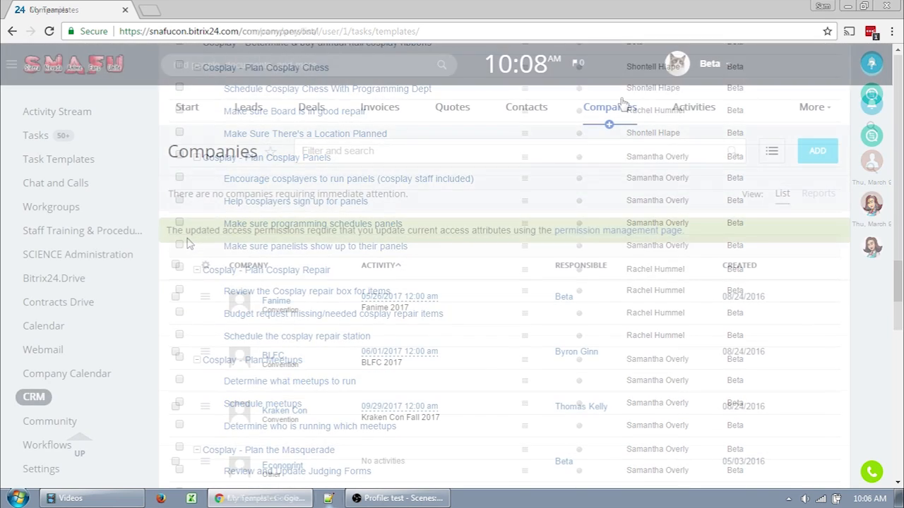
Browse the CRM Companies list, the company calendar and the workgroups list
left_click(608, 108)
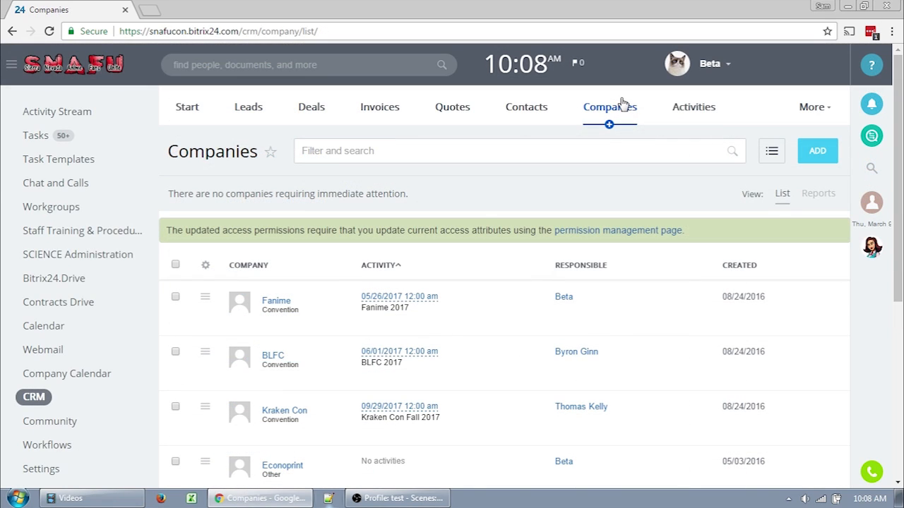
left_click(67, 373)
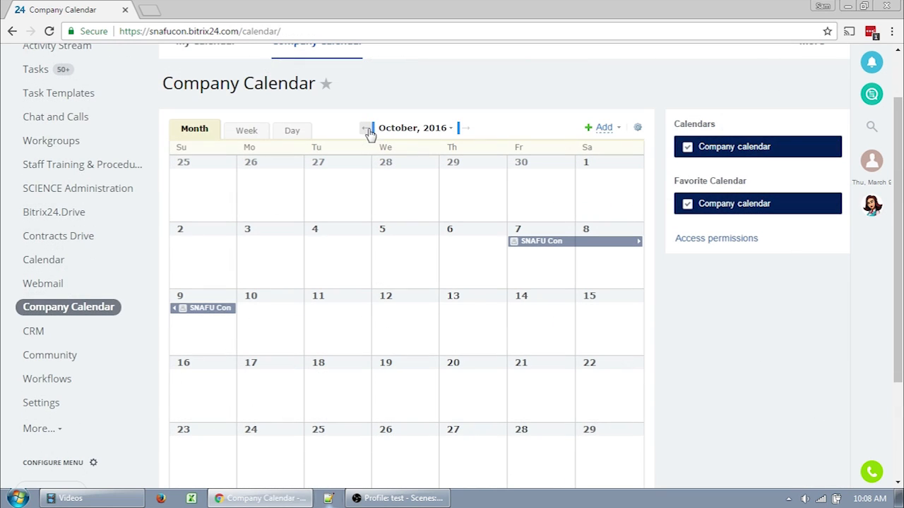
scroll("down", 3)
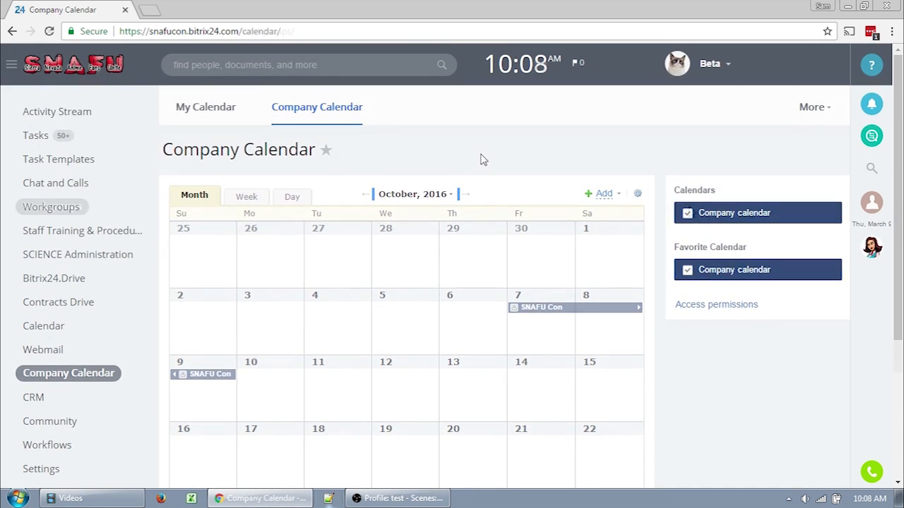
left_click(50, 207)
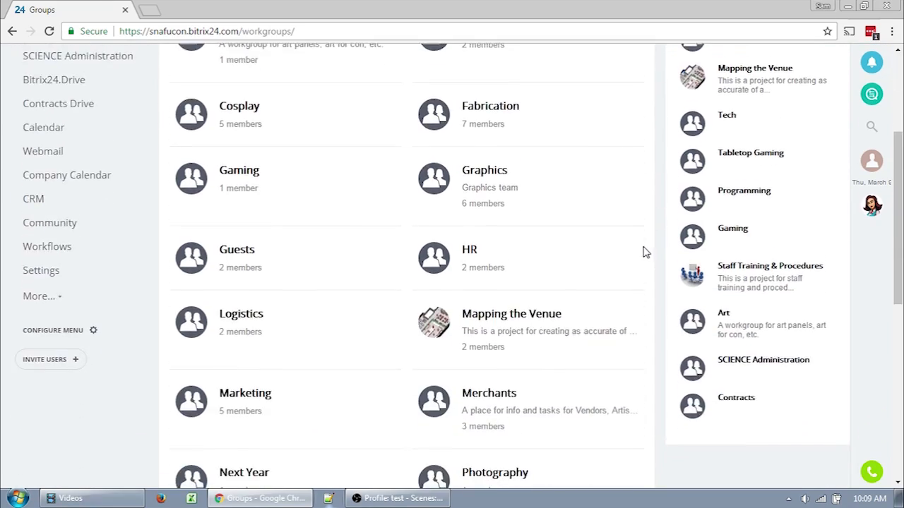
scroll("down", 3)
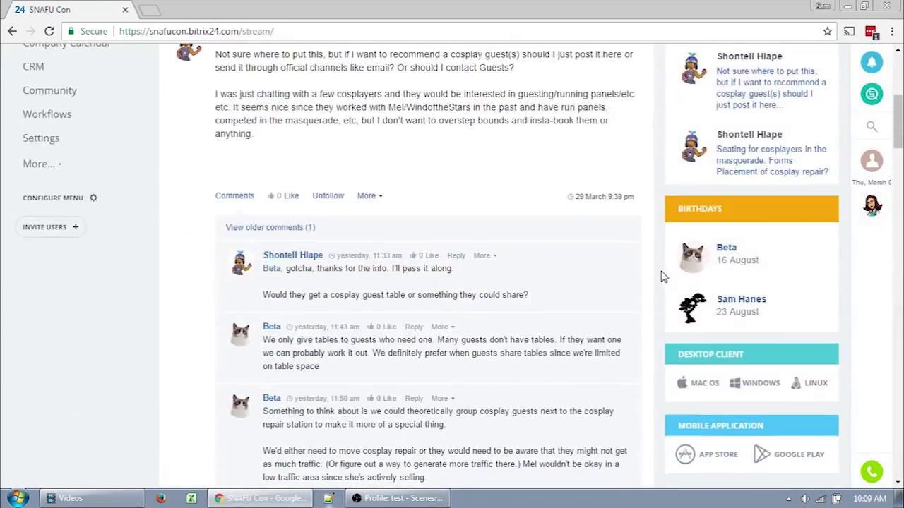
scroll("up", 3)
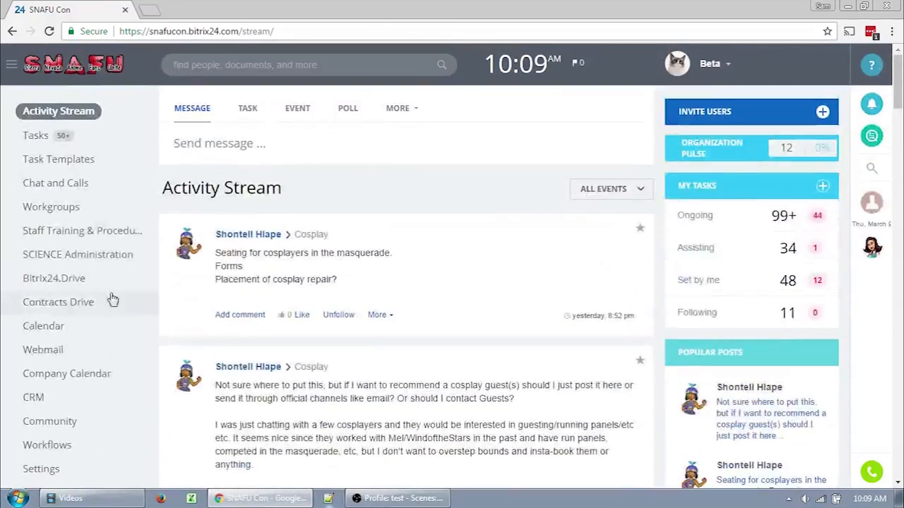
left_click(34, 397)
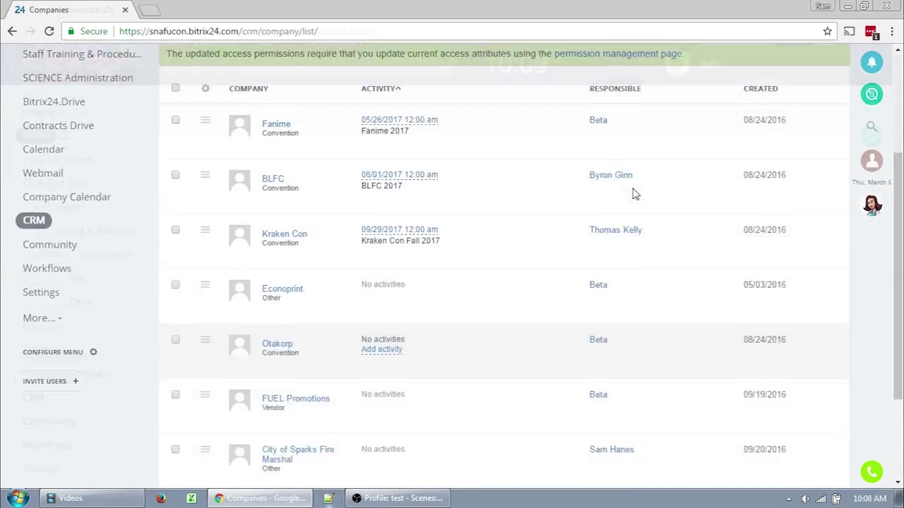
Start a blank New company form in the CRM and look through its fields
left_click(817, 149)
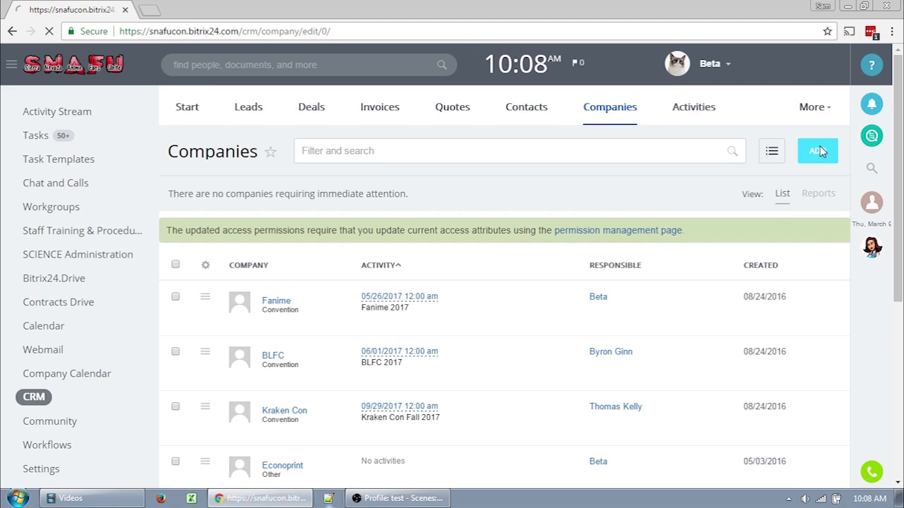
left_click(816, 149)
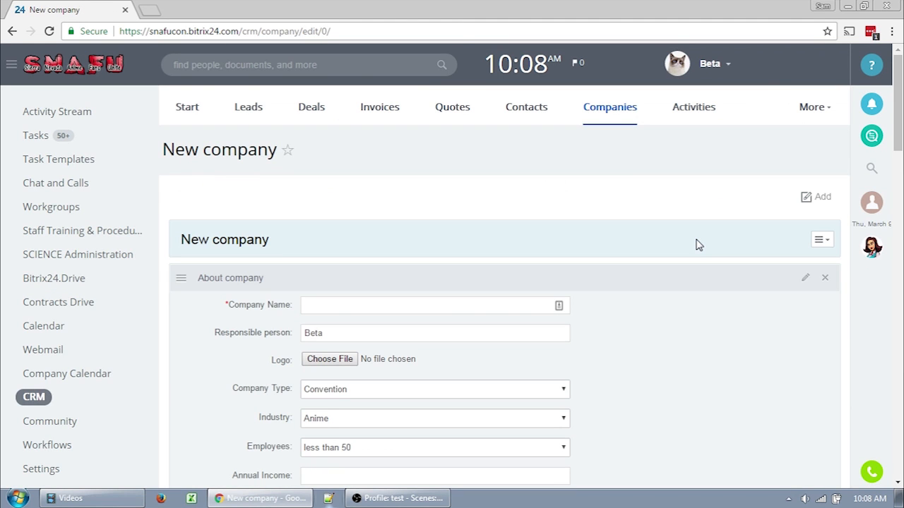
scroll("down", 3)
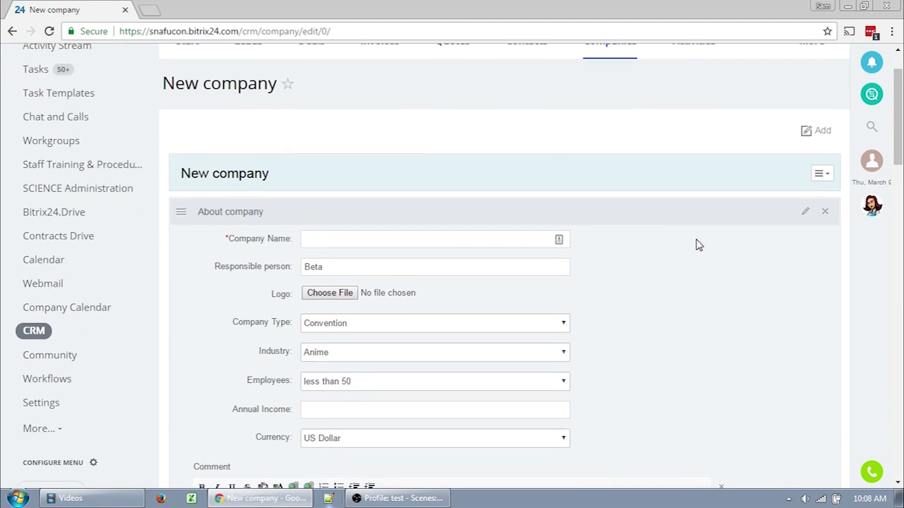
scroll("down", 3)
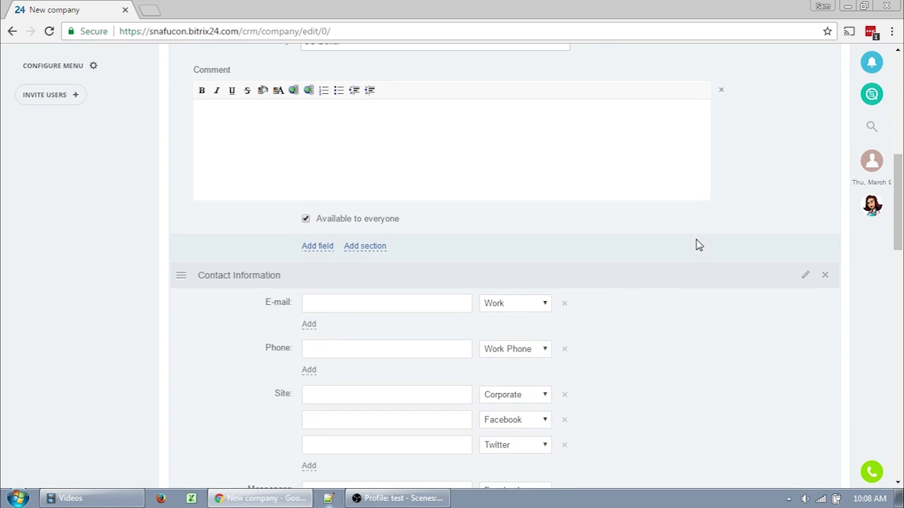
scroll("down", 3)
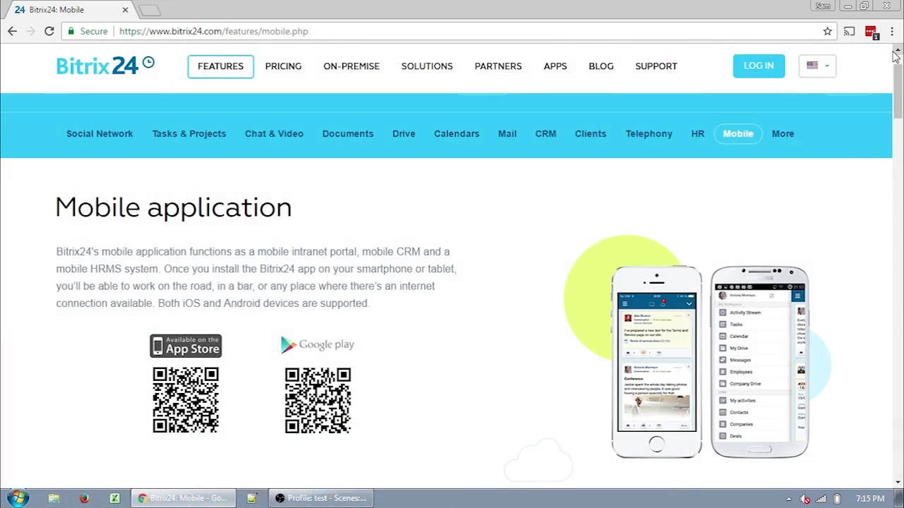
Scroll the Mobile features page and the App Store listing's screenshots and reviews
scroll("down", 3)
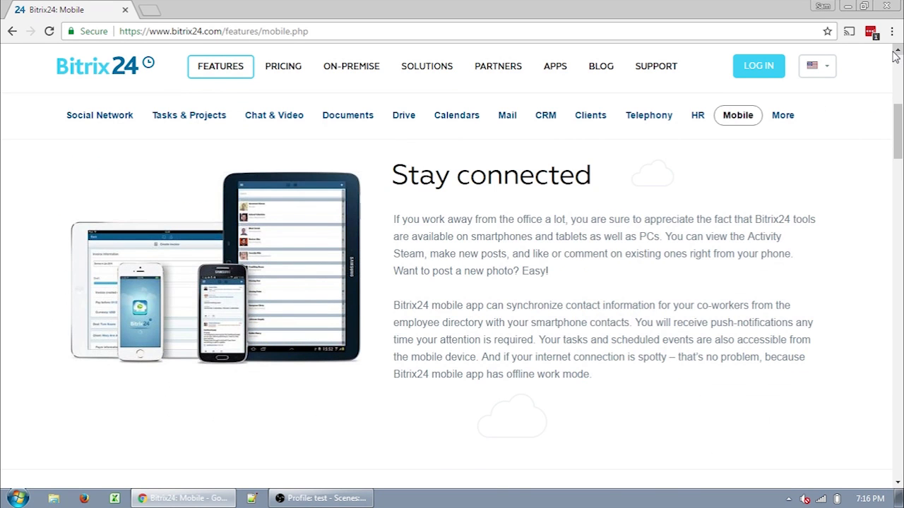
scroll("down", 3)
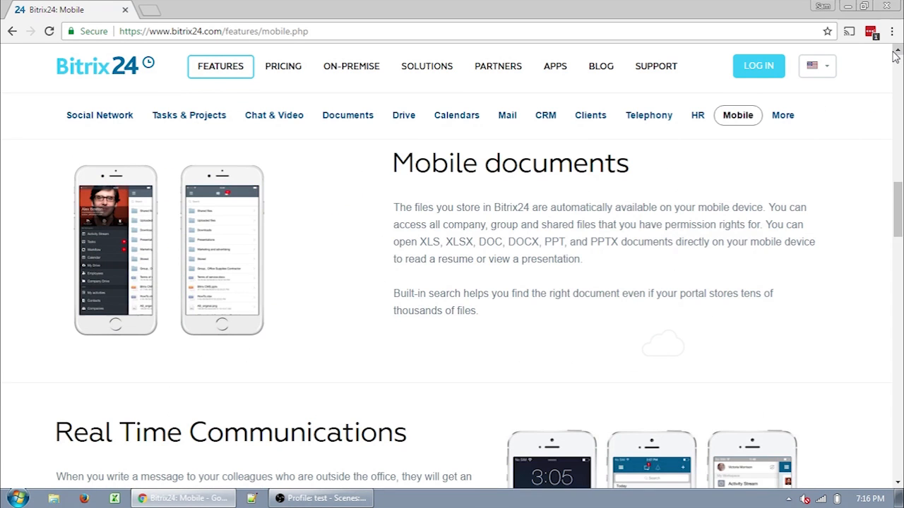
scroll("down", 3)
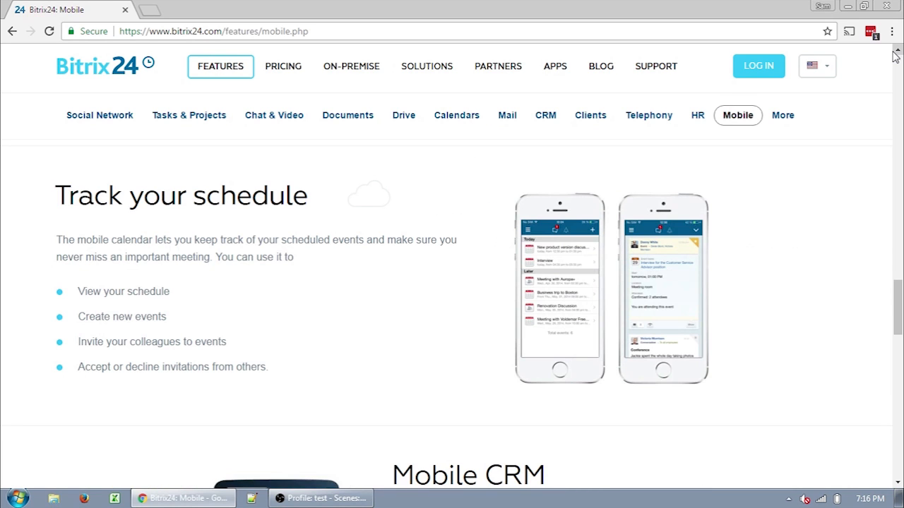
scroll("down", 3)
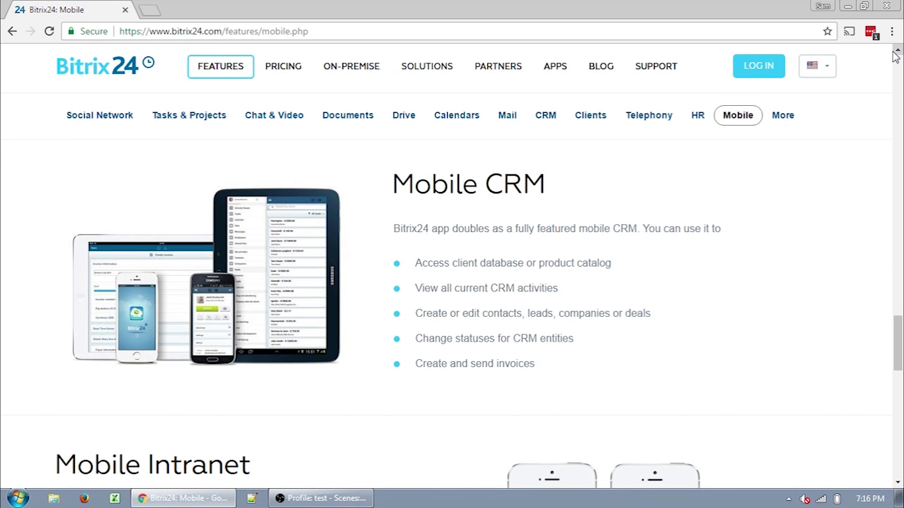
scroll("down", 3)
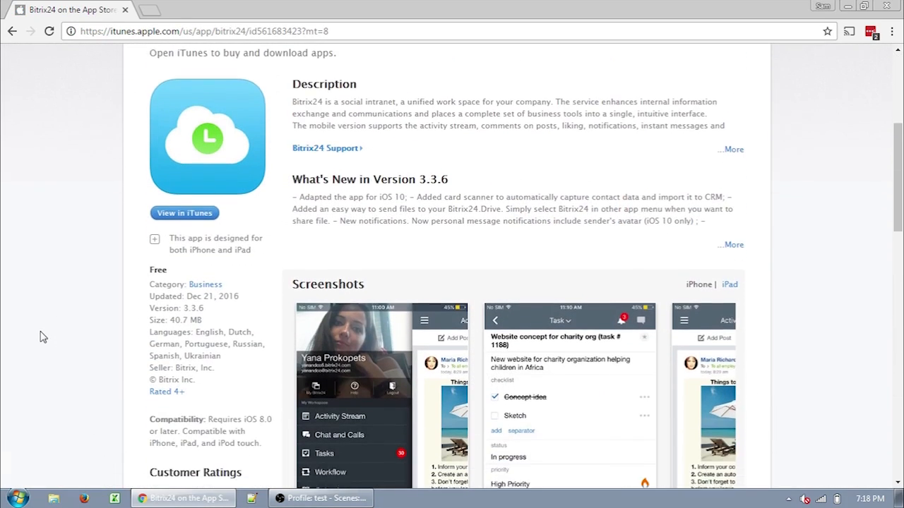
scroll("down", 3)
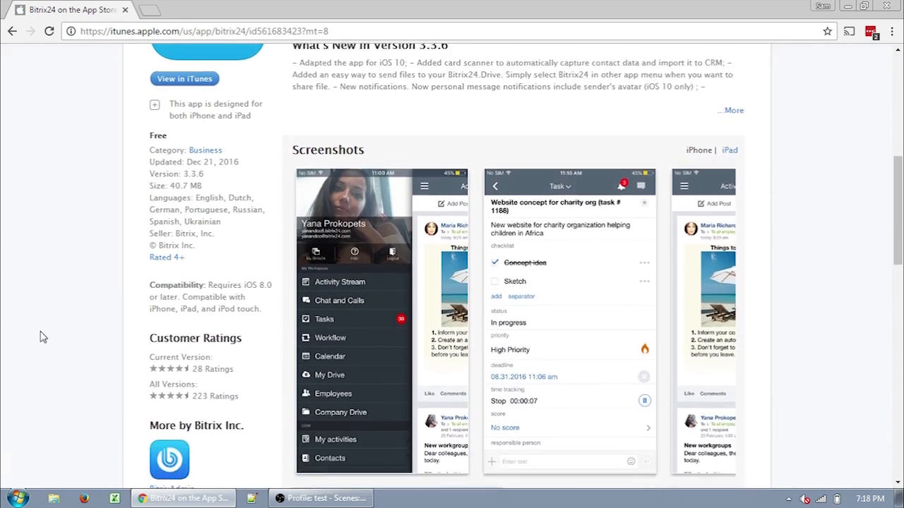
scroll("down", 3)
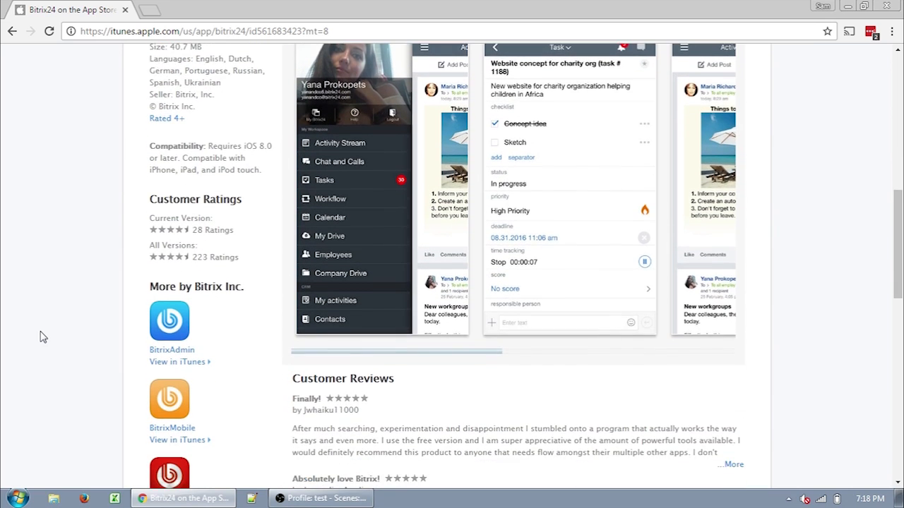
scroll("down", 3)
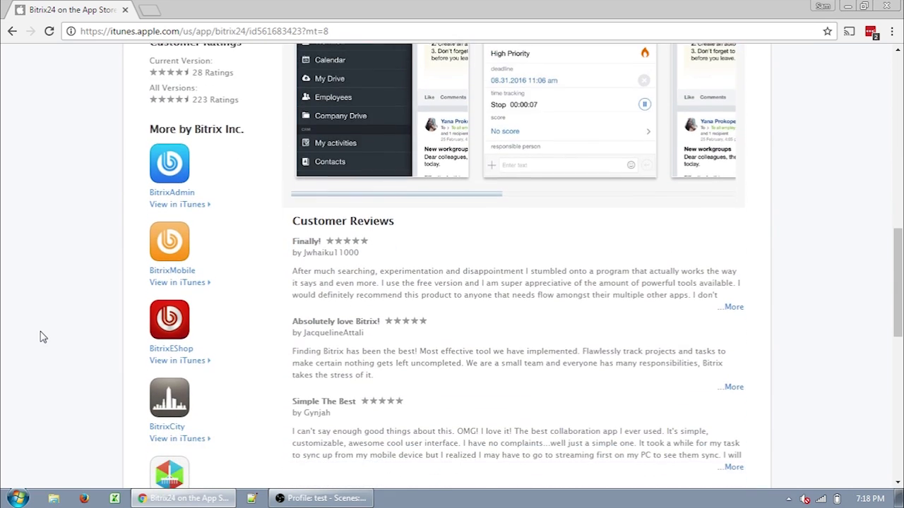
scroll("down", 3)
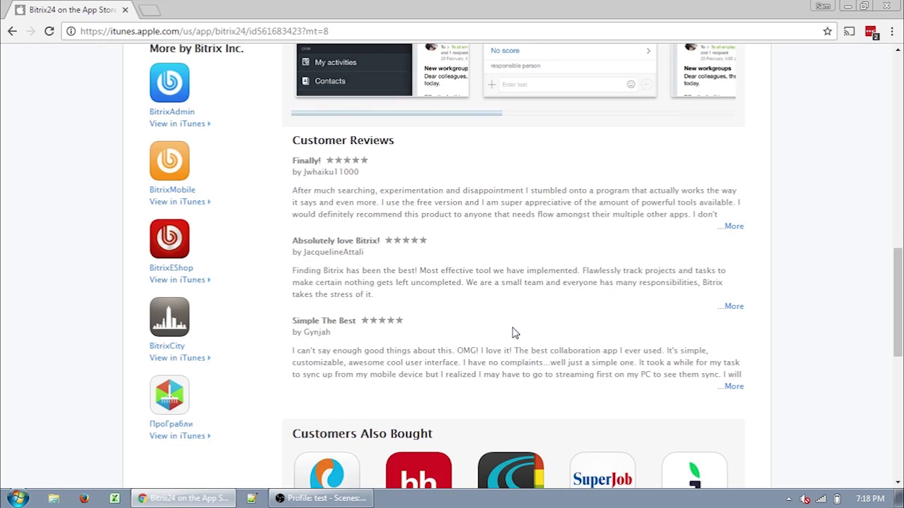
scroll("up", 3)
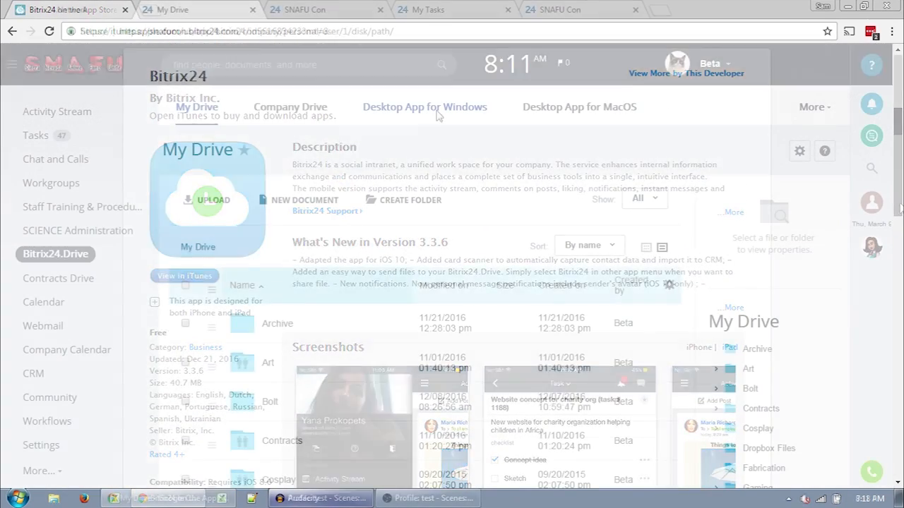
Read through the Bitrix24.Drive Desktop App for Windows page
left_click(424, 108)
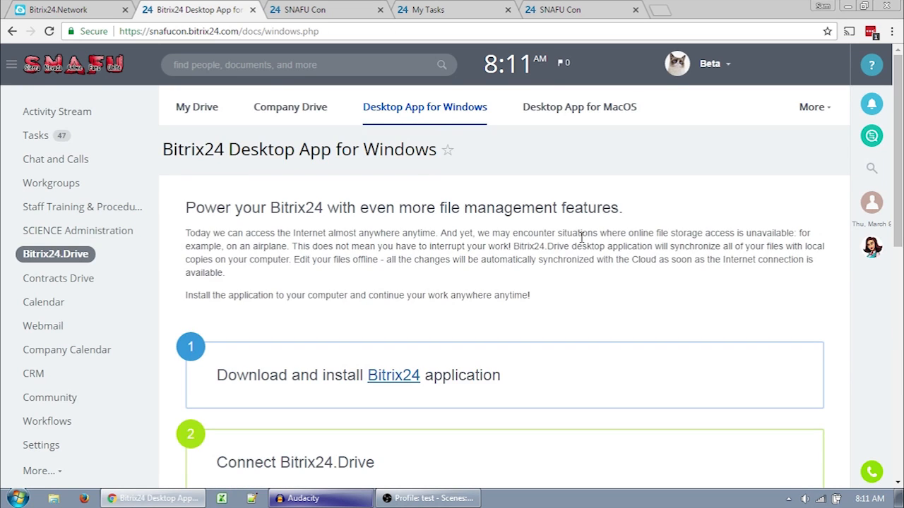
scroll("down", 3)
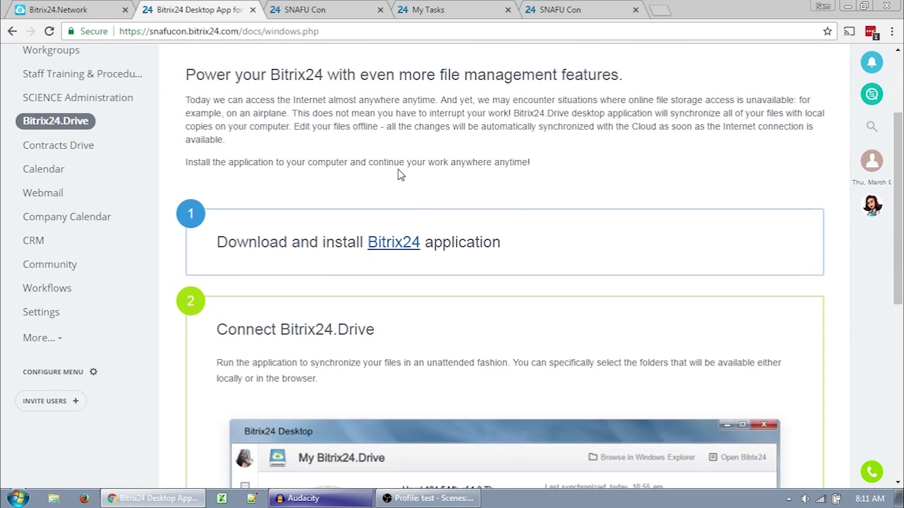
scroll("down", 3)
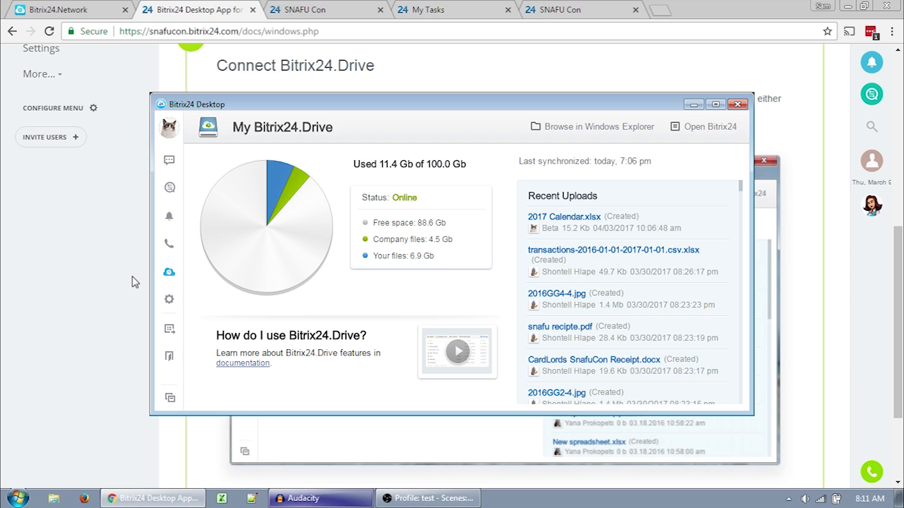
Maximize Bitrix24 Desktop's My Bitrix24.Drive overview and head to the Network sign-in
left_click(715, 105)
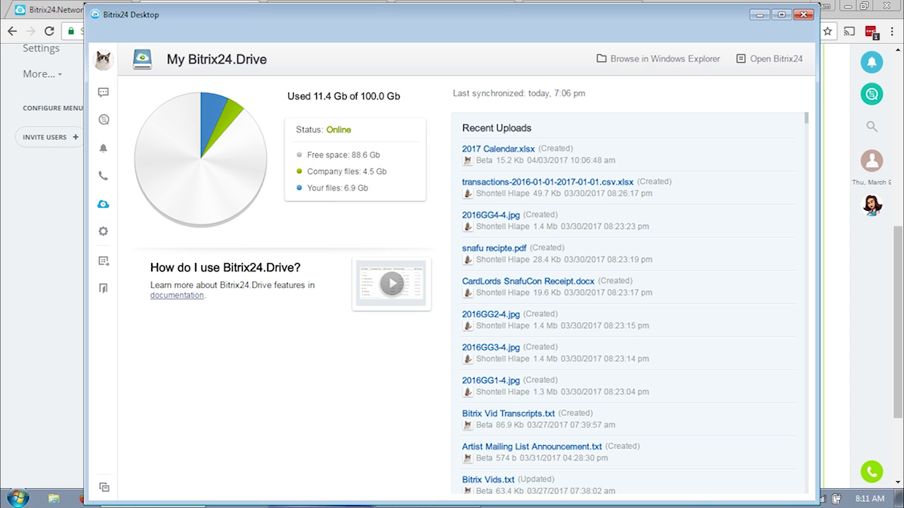
left_click(655, 58)
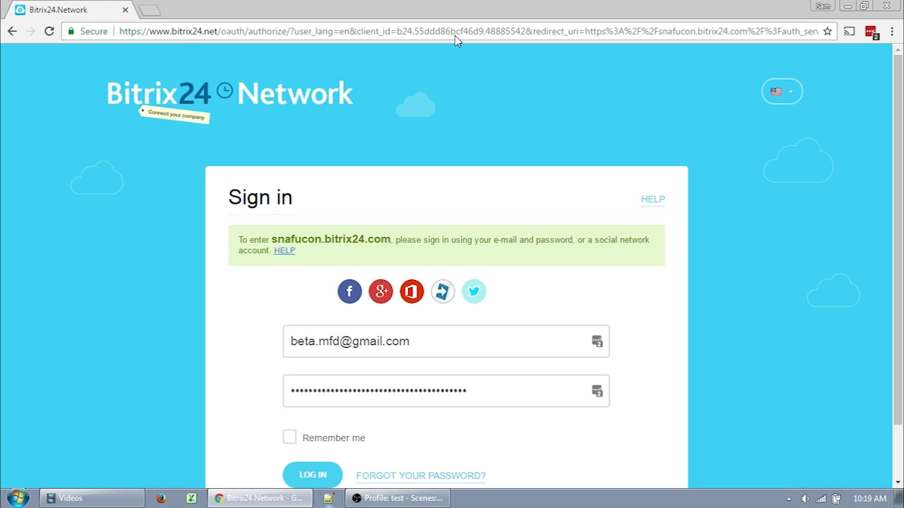
Log in to Bitrix24 Network and reach the empty contacts list
double_click(298, 240)
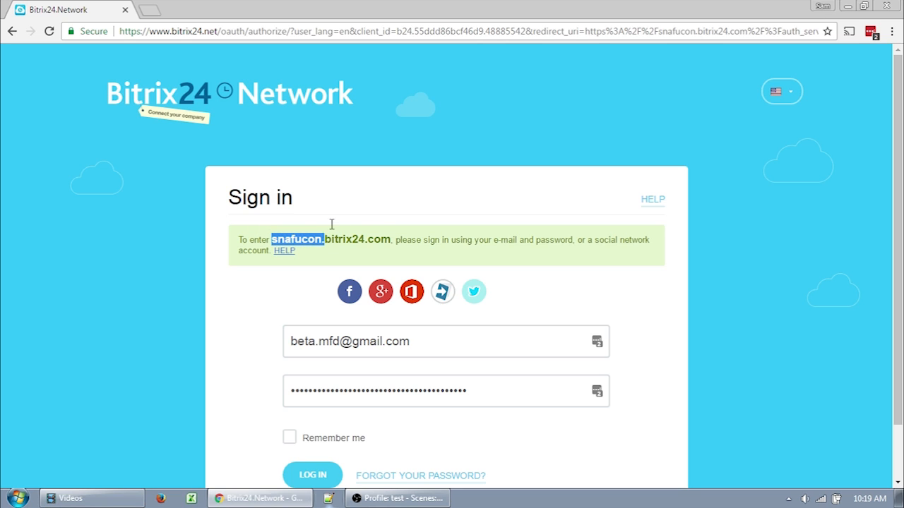
mouse_move(416, 96)
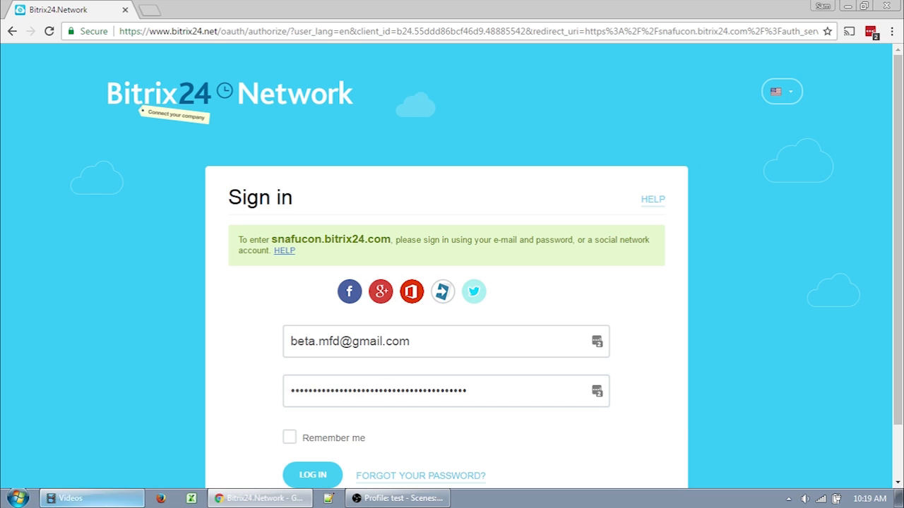
left_click(312, 475)
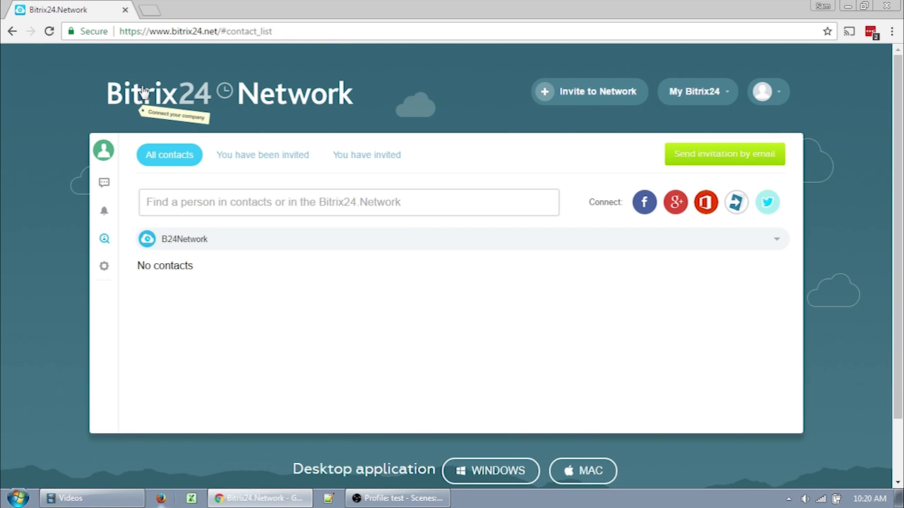
mouse_move(31, 192)
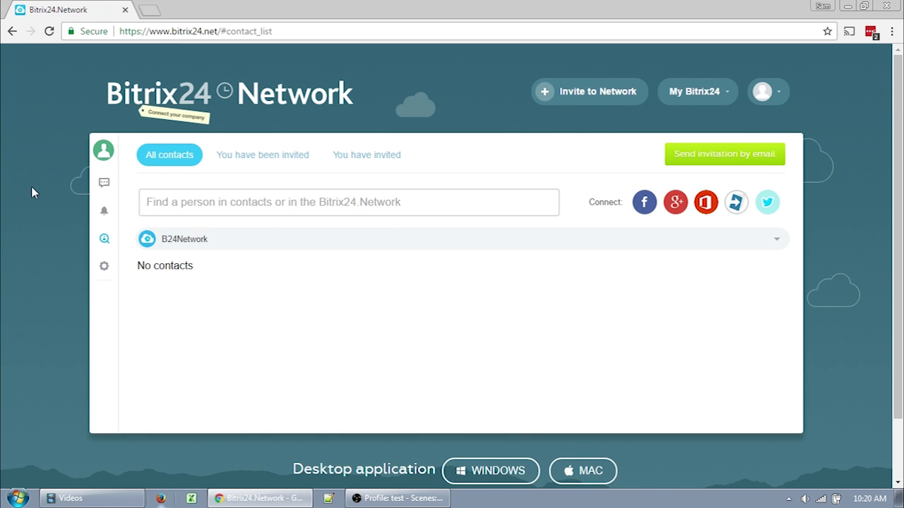
Enter the snafucon.bitrix24.com portal from the My Bitrix24 dropdown
left_click(695, 90)
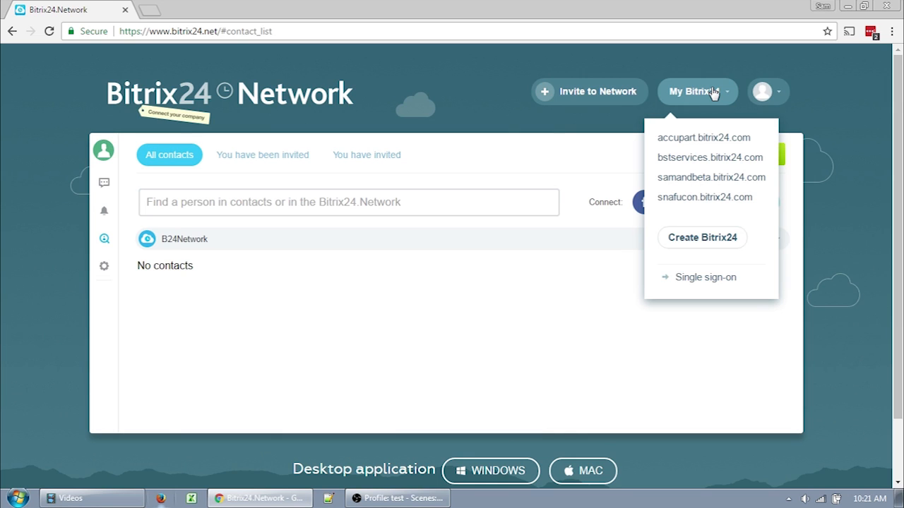
mouse_move(697, 152)
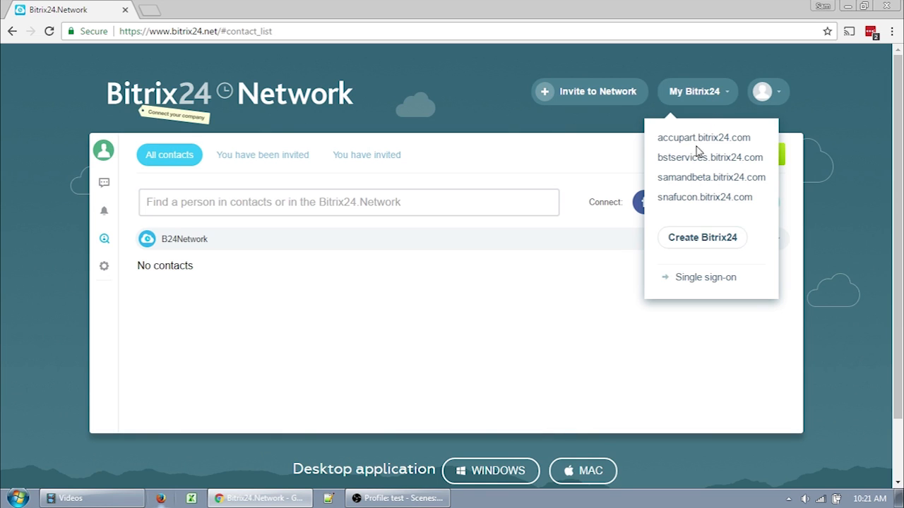
mouse_move(761, 182)
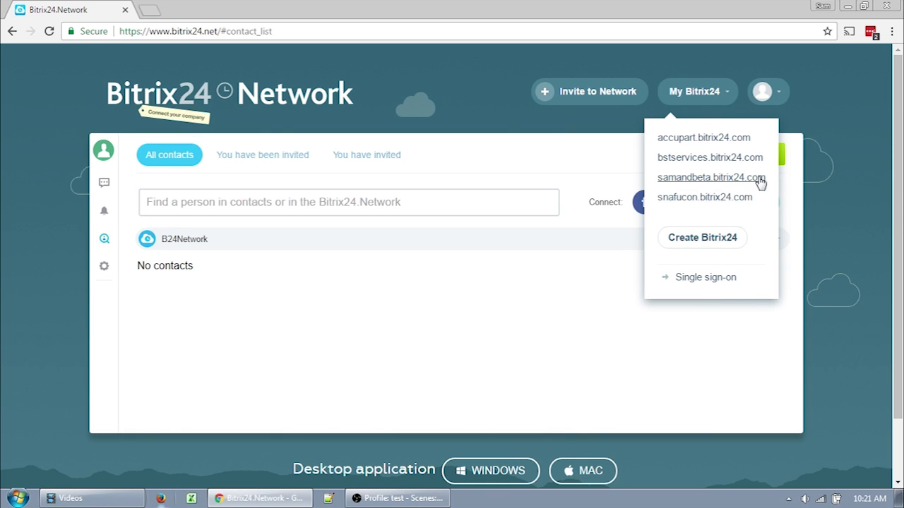
left_click(703, 198)
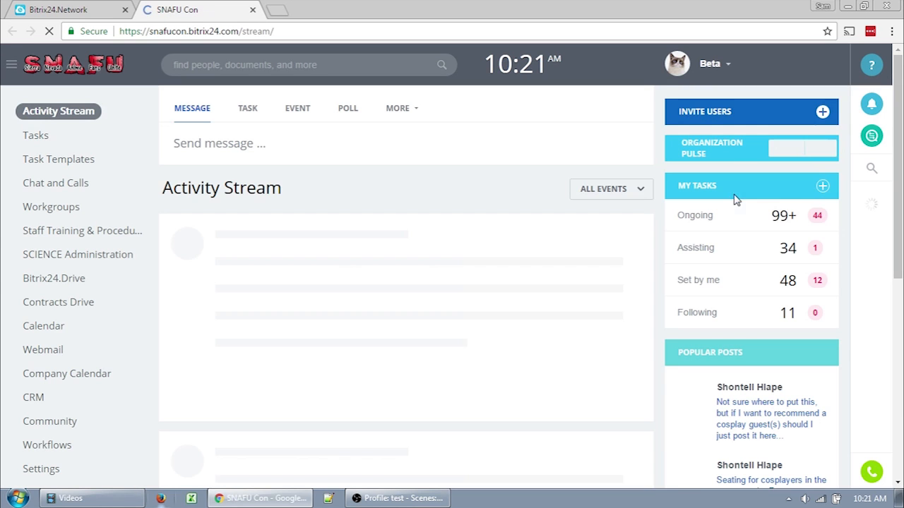
Close the Bitrix24 Network page and return to the Activity Stream with its message composer
left_click(124, 10)
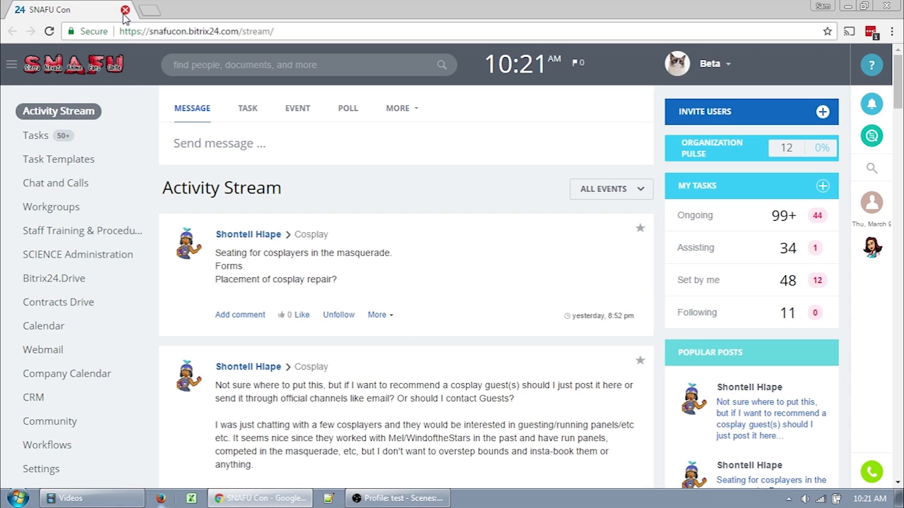
left_click(711, 64)
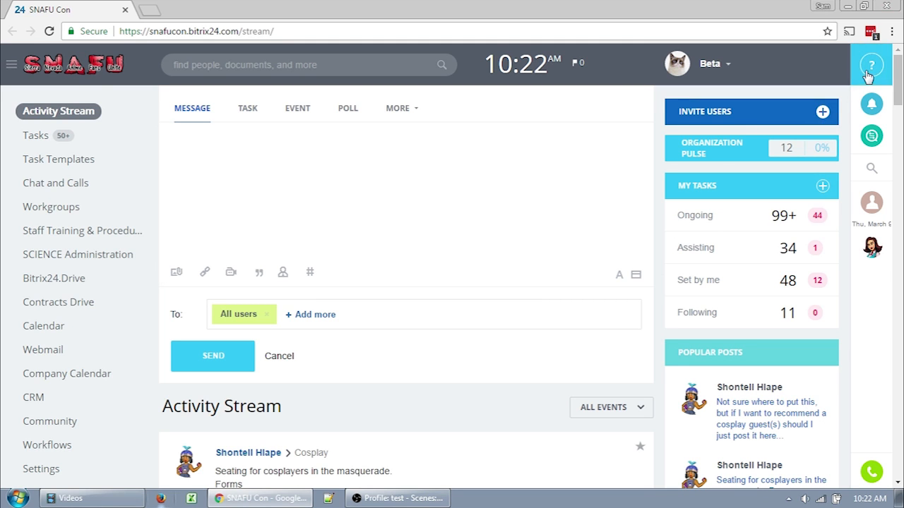
left_click(872, 65)
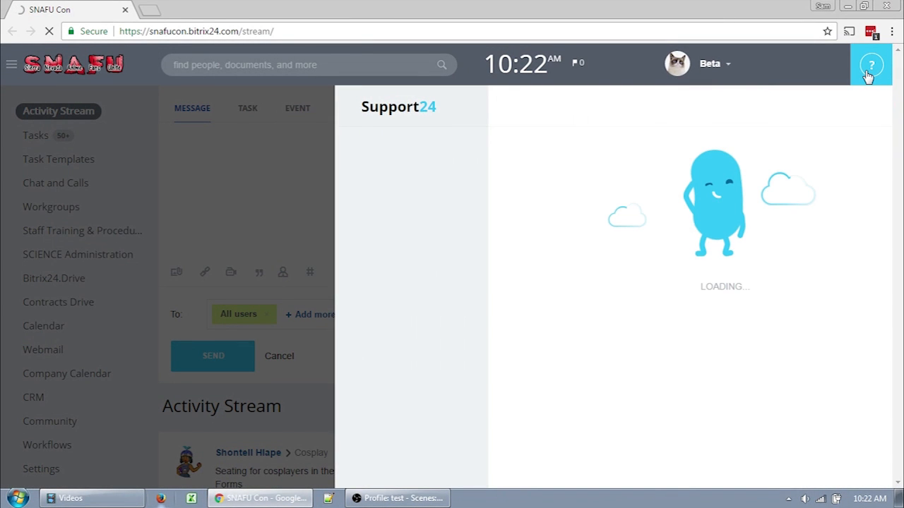
left_click(870, 65)
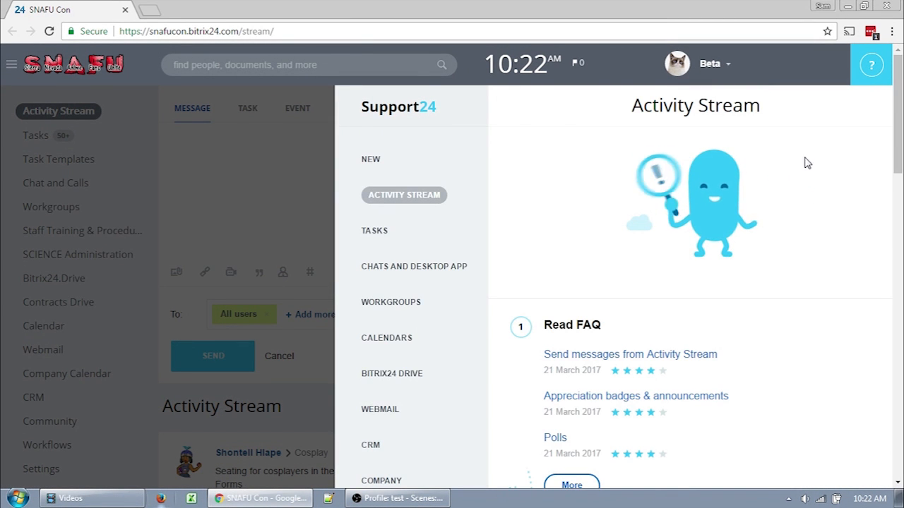
scroll("down", 3)
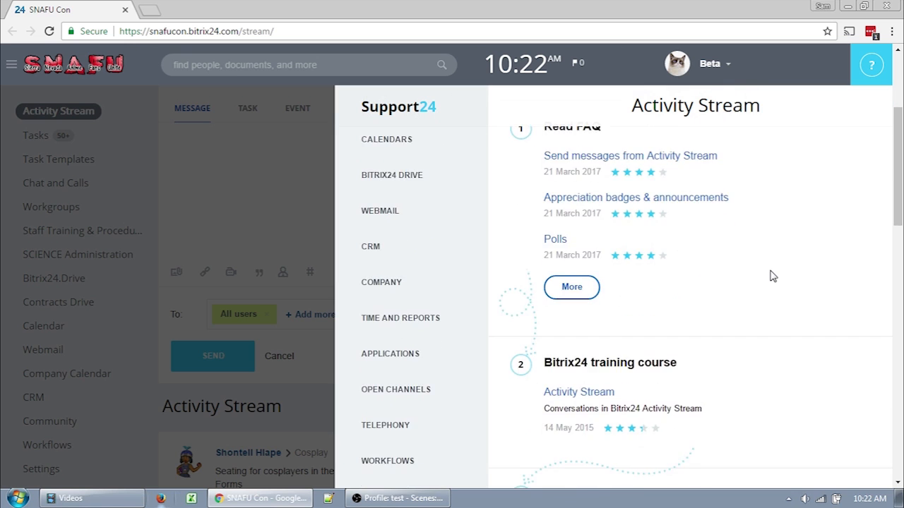
scroll("down", 3)
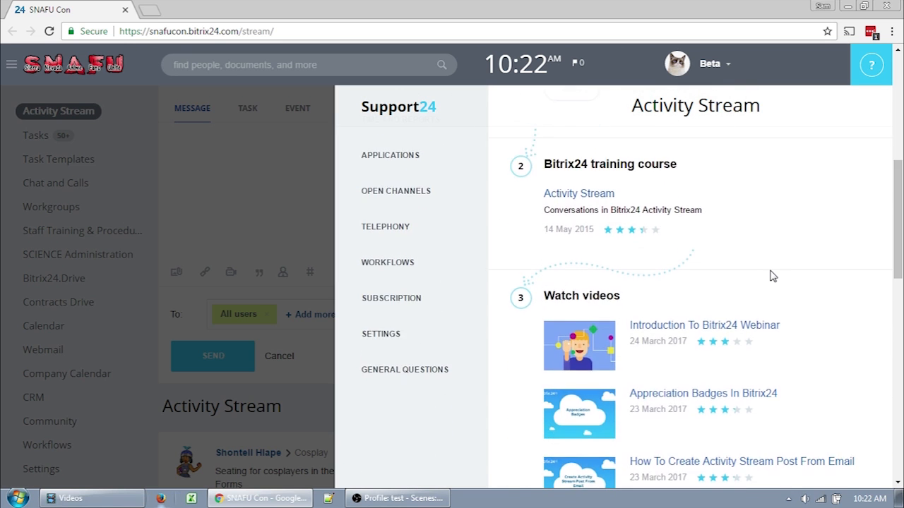
scroll("down", 3)
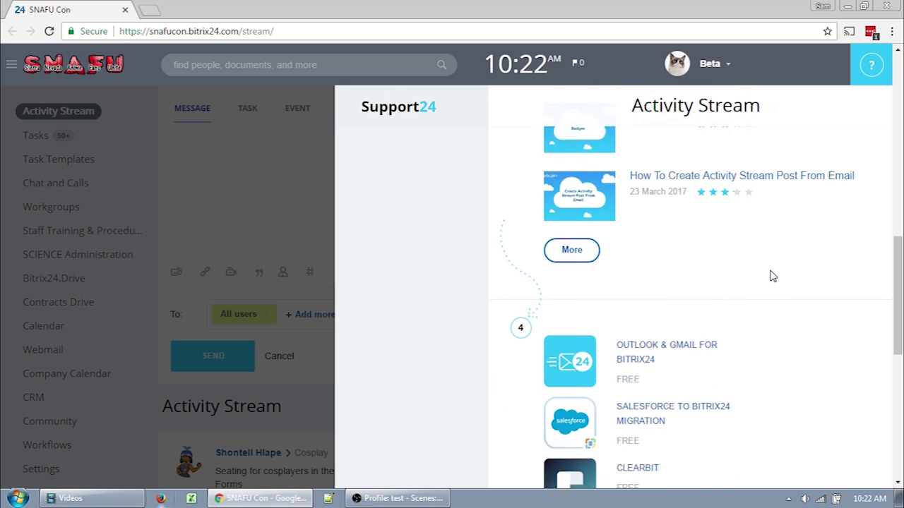
scroll("down", 3)
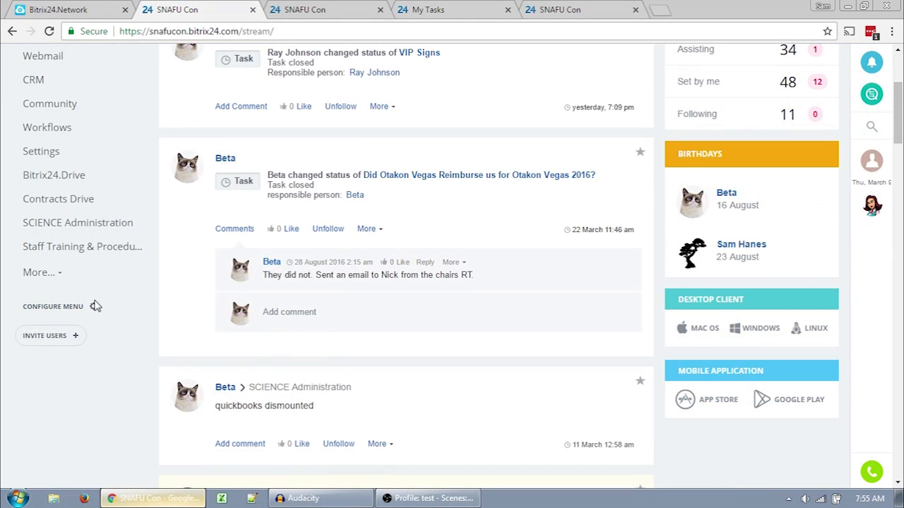
Enter Configure Menu mode, show SCIENCE Administration's options and scroll to the Hidden items
left_click(54, 305)
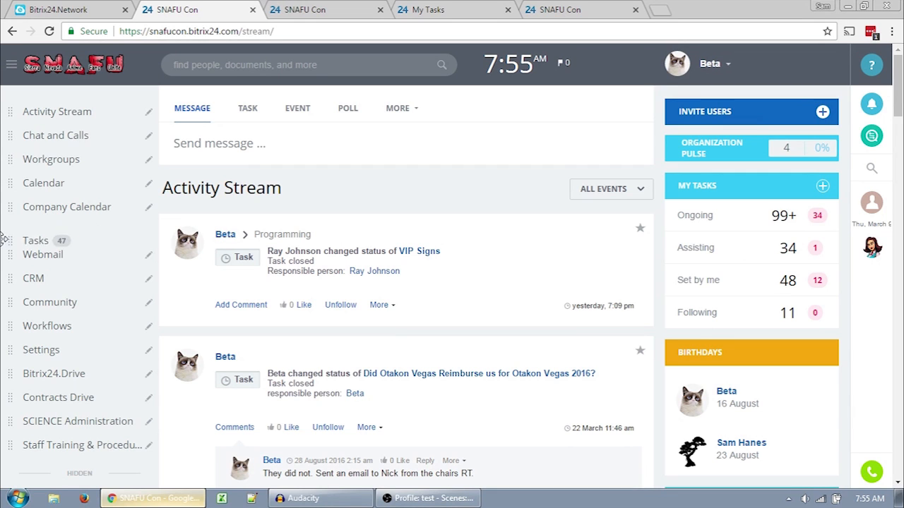
left_click(148, 236)
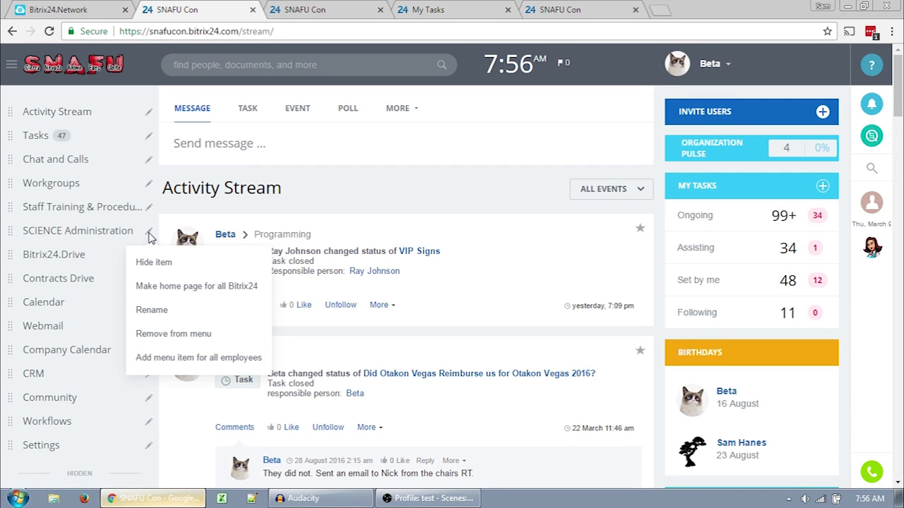
mouse_move(152, 311)
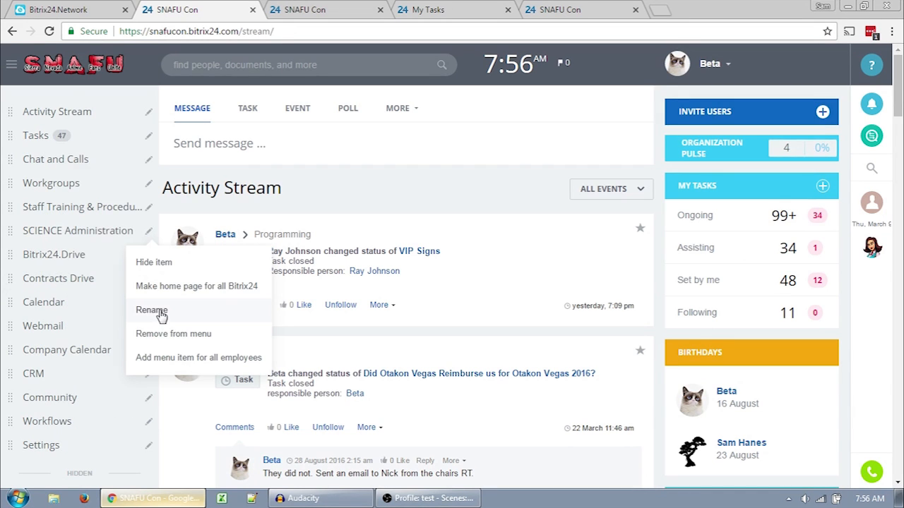
scroll("down", 3)
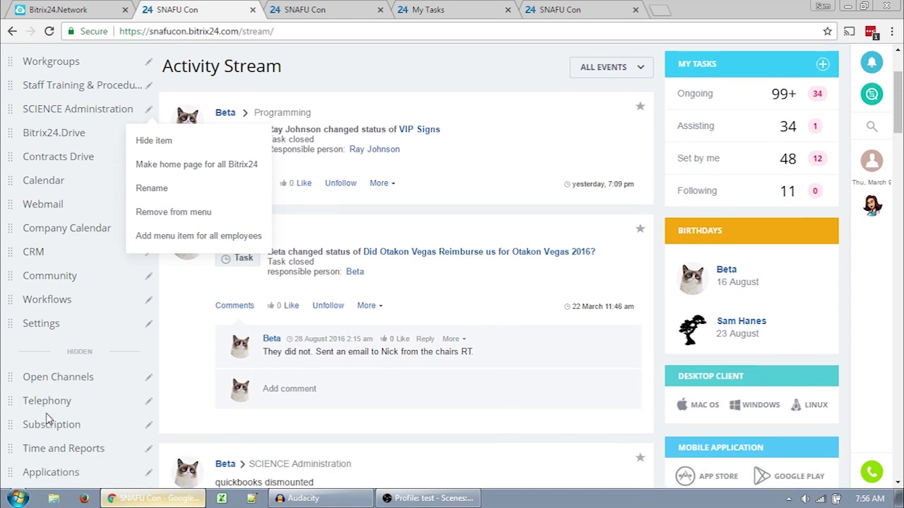
scroll("down", 3)
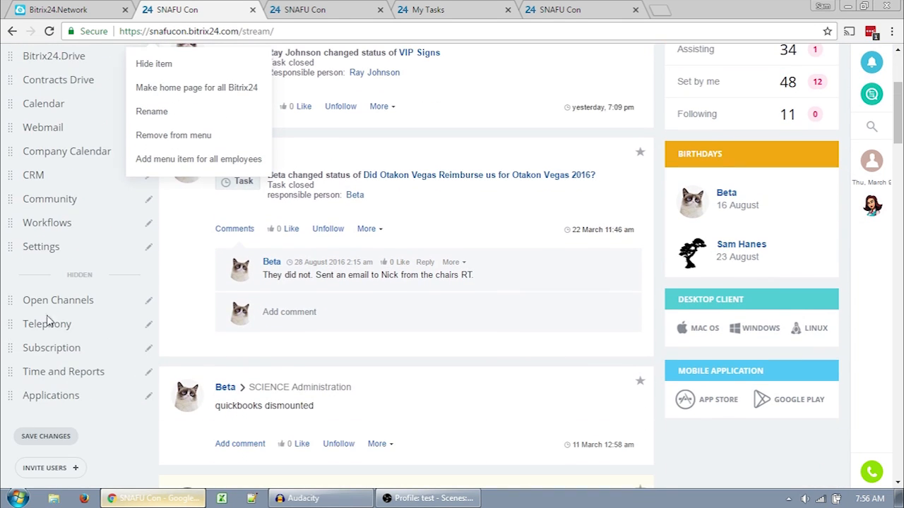
mouse_move(40, 380)
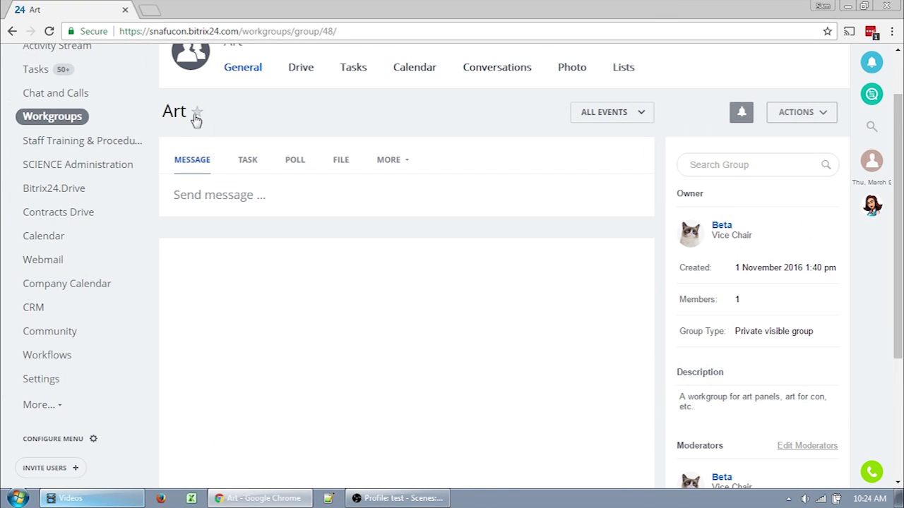
Remove the Art group from the left menu via its star, re-add it, then go to Tasks
left_click(196, 112)
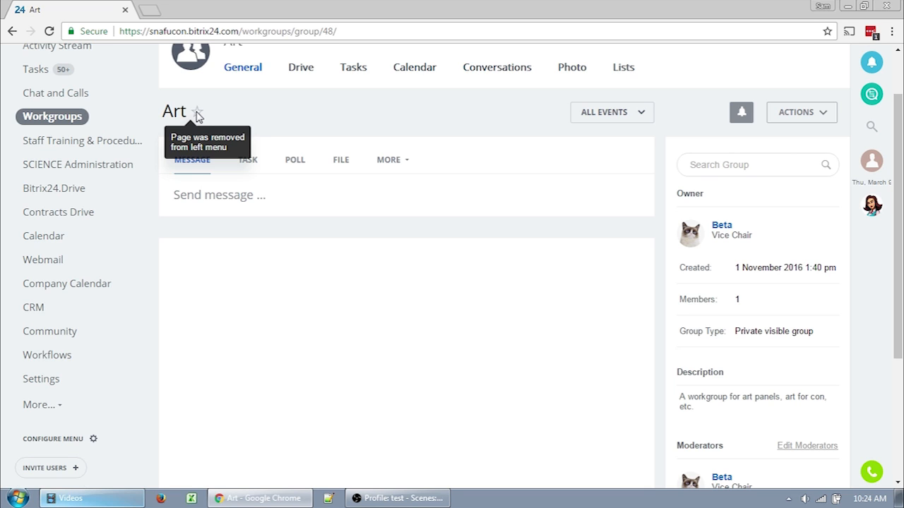
mouse_move(269, 99)
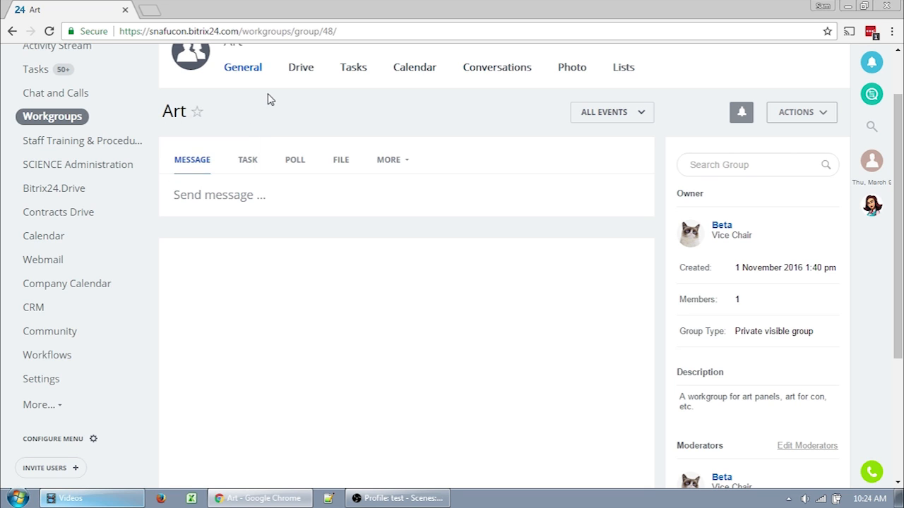
left_click(198, 111)
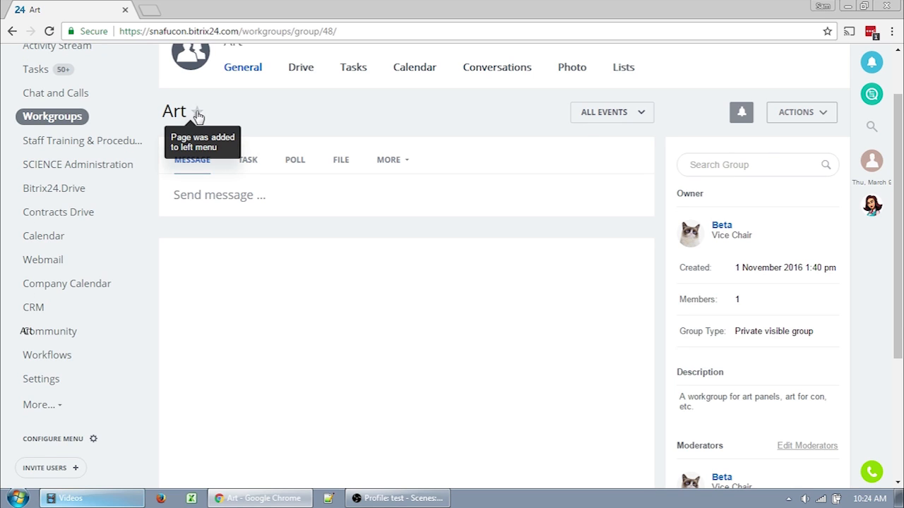
left_click(198, 112)
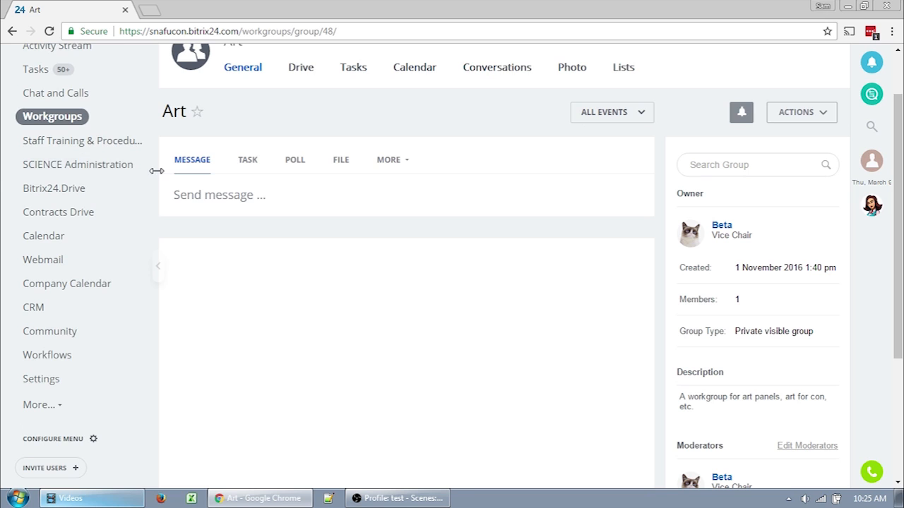
left_click(158, 266)
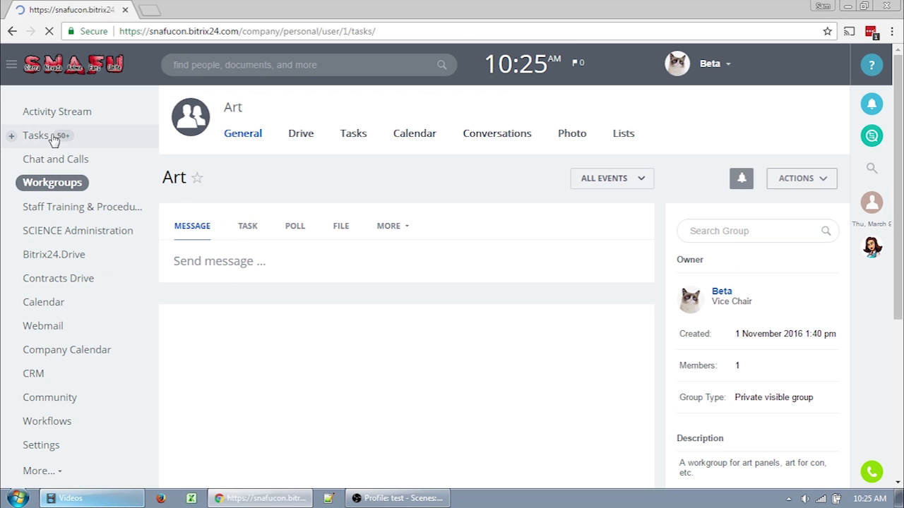
Start a New Task, scroll through its form fields, and cancel back to My Tasks
left_click(39, 135)
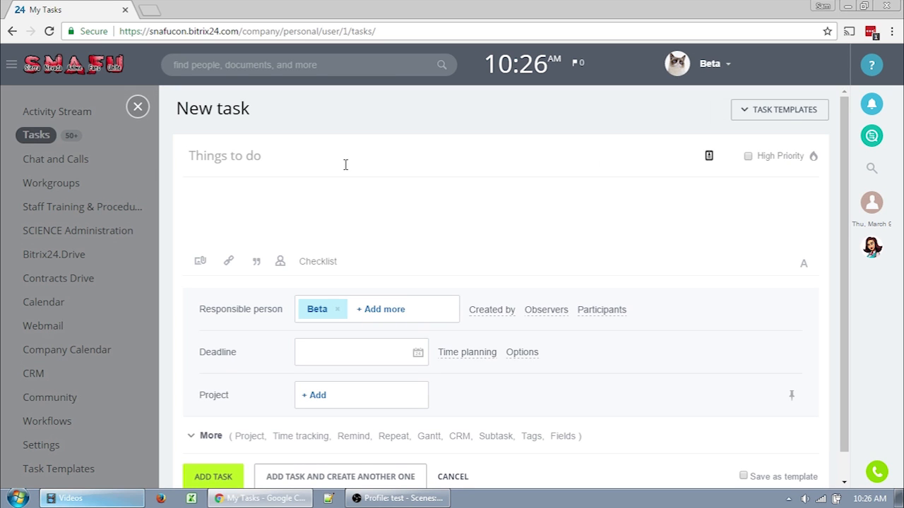
scroll("down", 3)
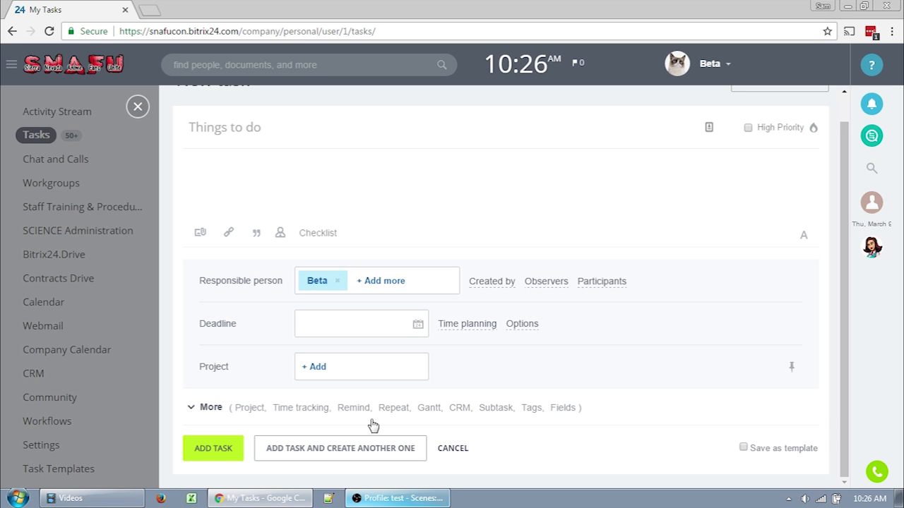
left_click(225, 127)
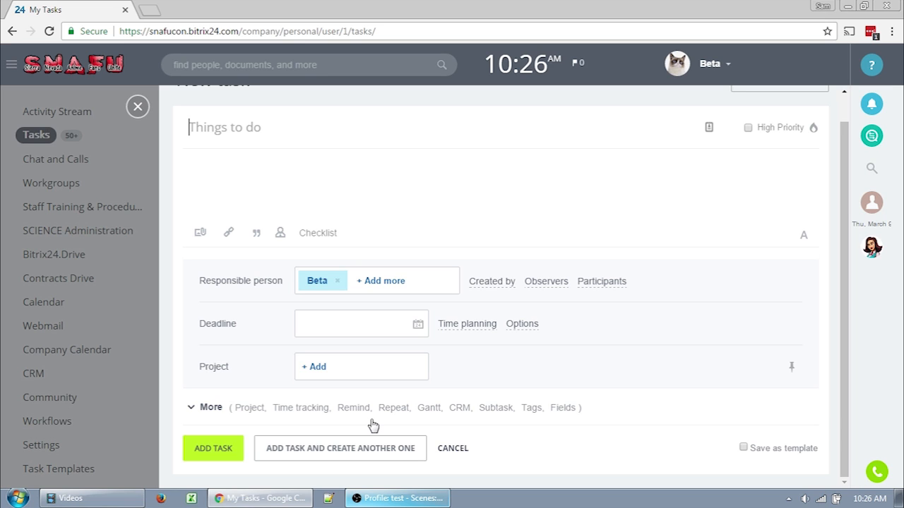
mouse_move(138, 107)
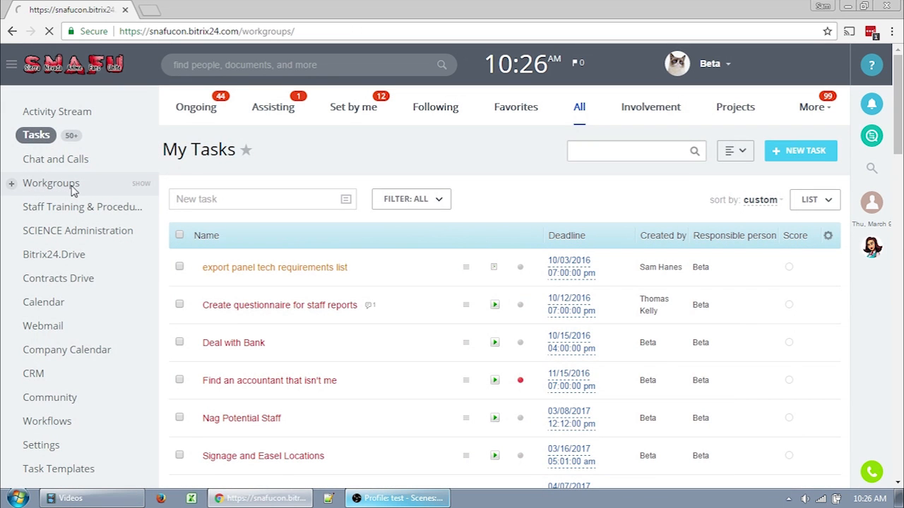
Open Workgroups, switch to All groups and reach the Programming group's Edit dialog
left_click(51, 184)
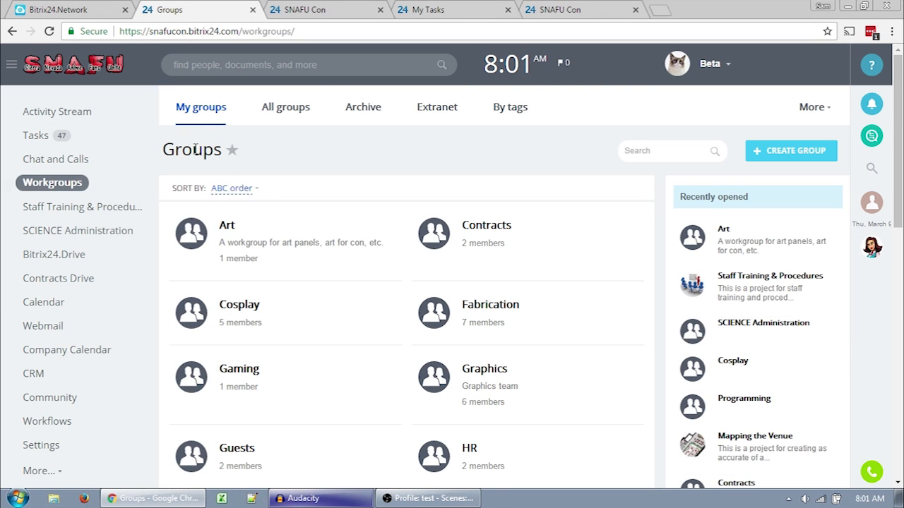
left_click(286, 107)
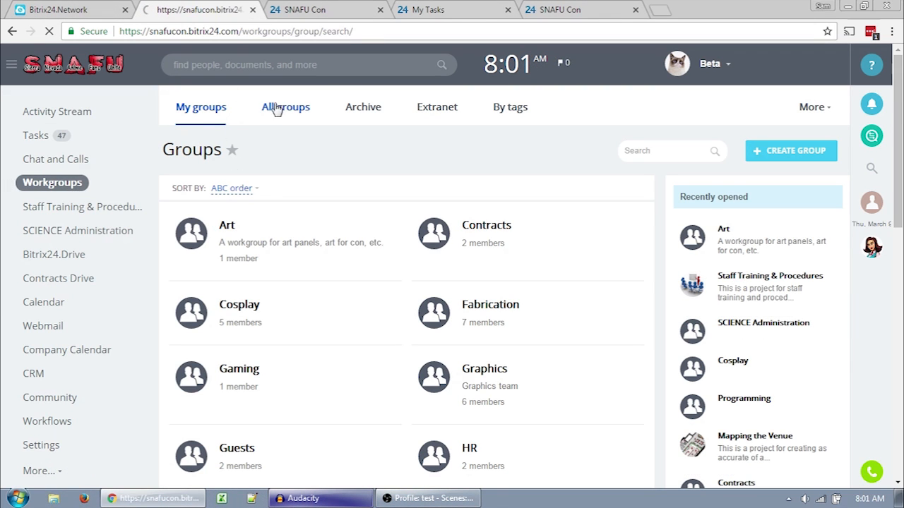
left_click(285, 108)
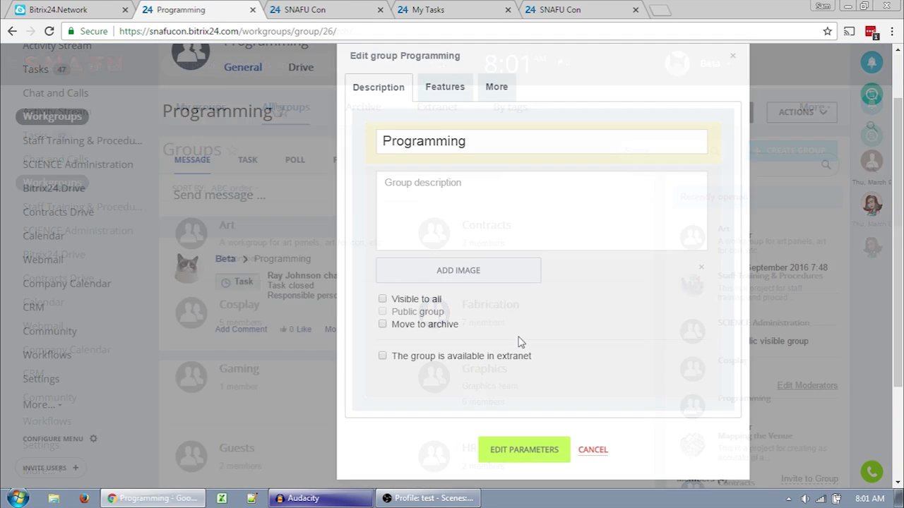
Tick Visible to all, Public group and available in extranet, then close the Edit group dialog
left_click(383, 300)
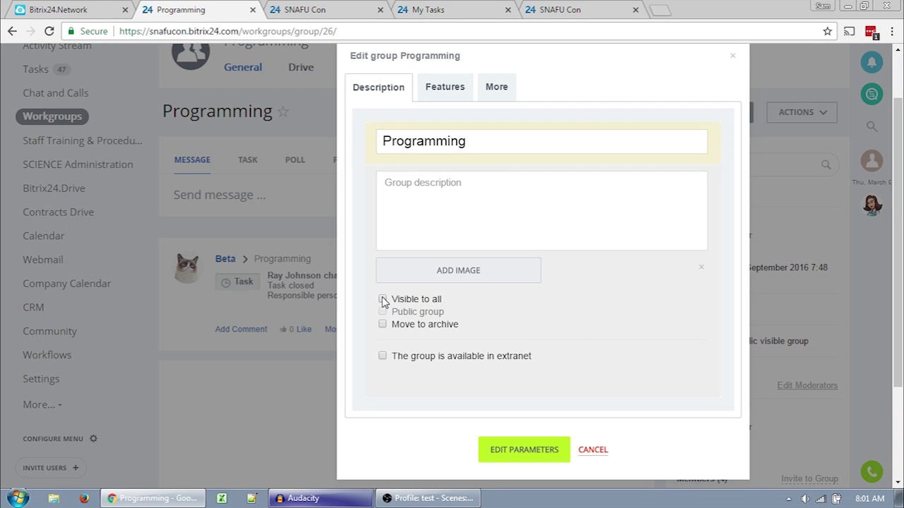
left_click(383, 299)
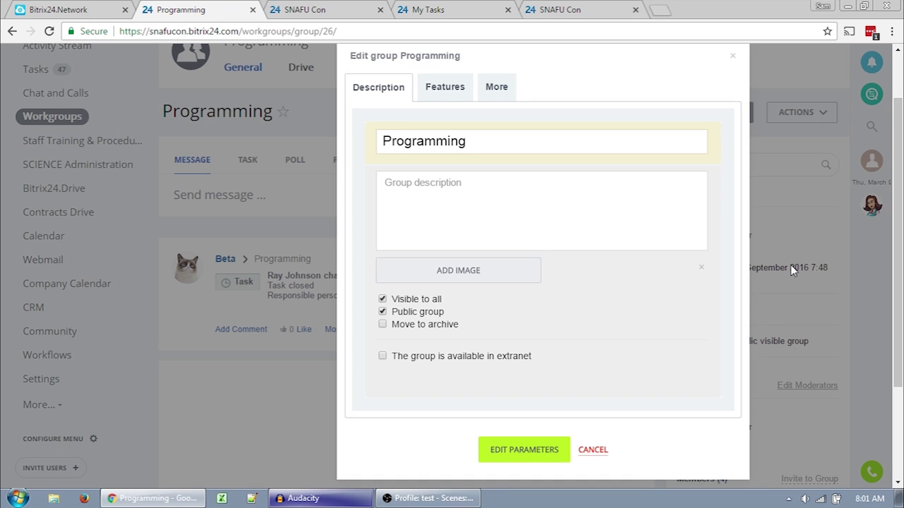
left_click(383, 356)
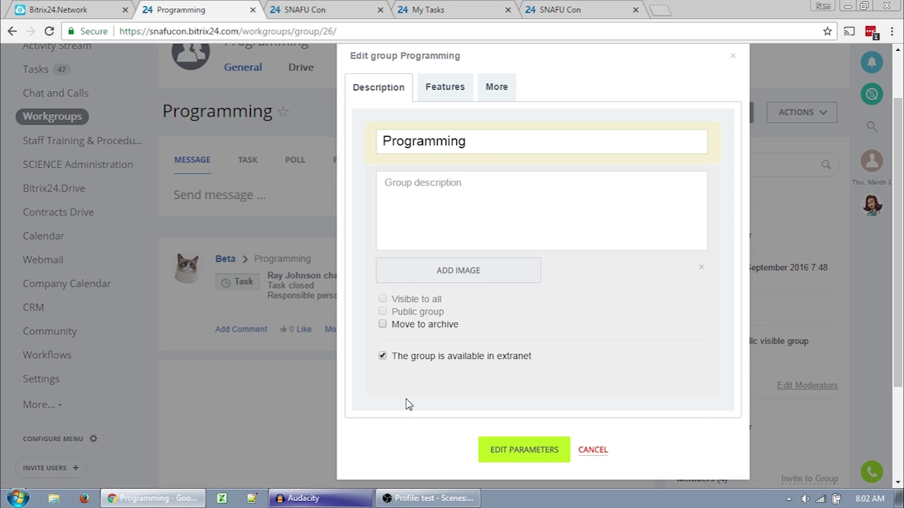
left_click(593, 449)
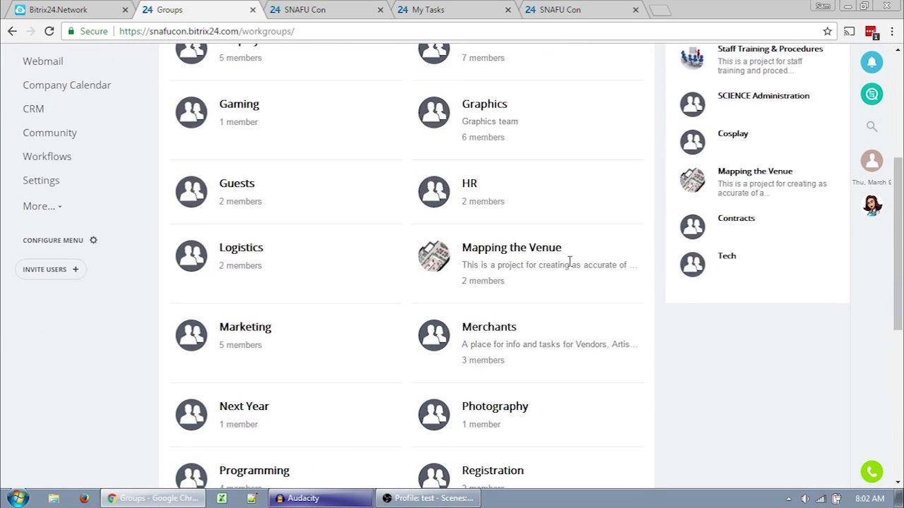
Leave the workgroups list and open Bitrix24.Drive's My Drive folder list
left_click(511, 247)
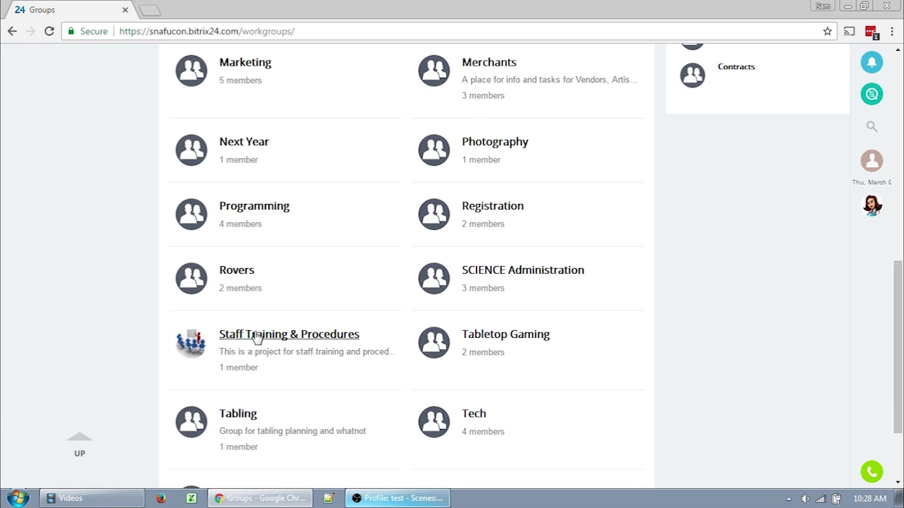
left_click(288, 333)
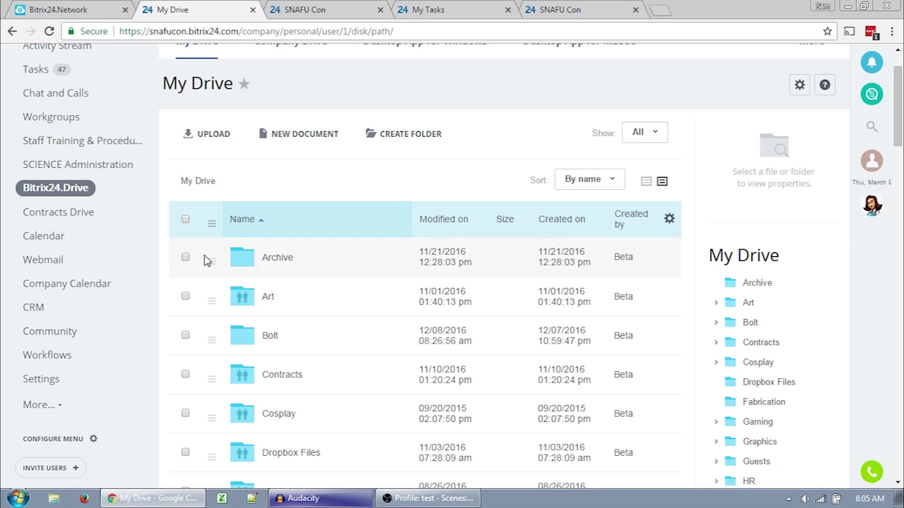
mouse_move(253, 280)
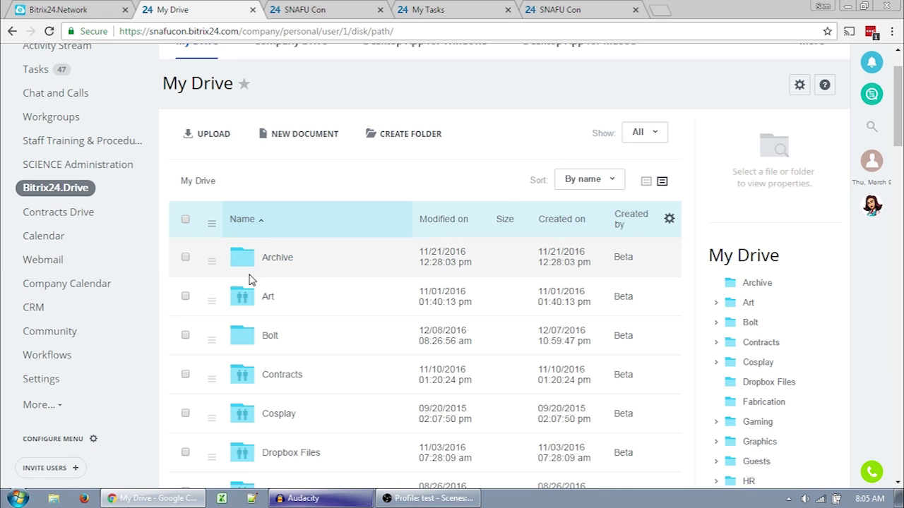
mouse_move(169, 332)
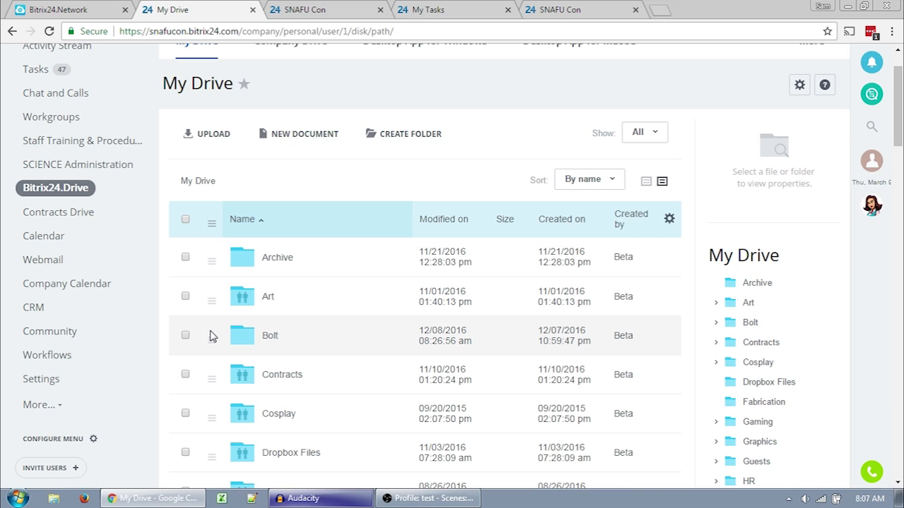
mouse_move(209, 263)
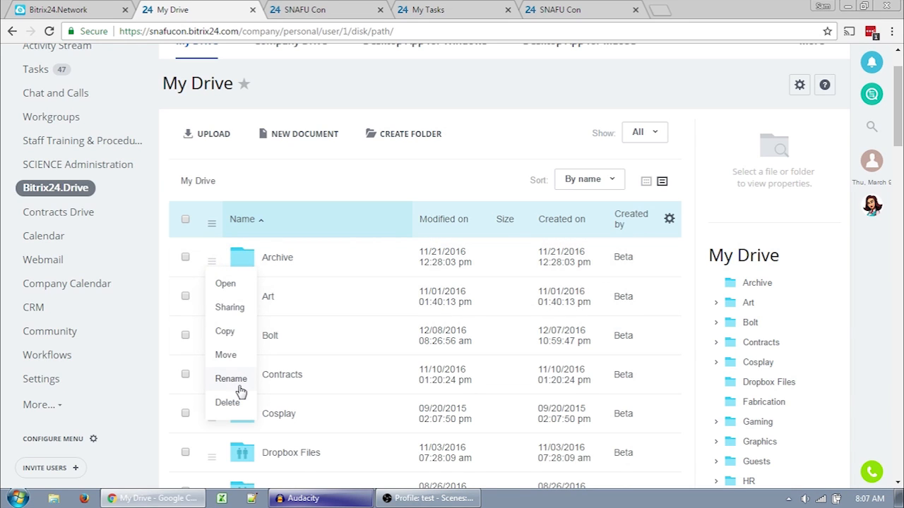
mouse_move(241, 387)
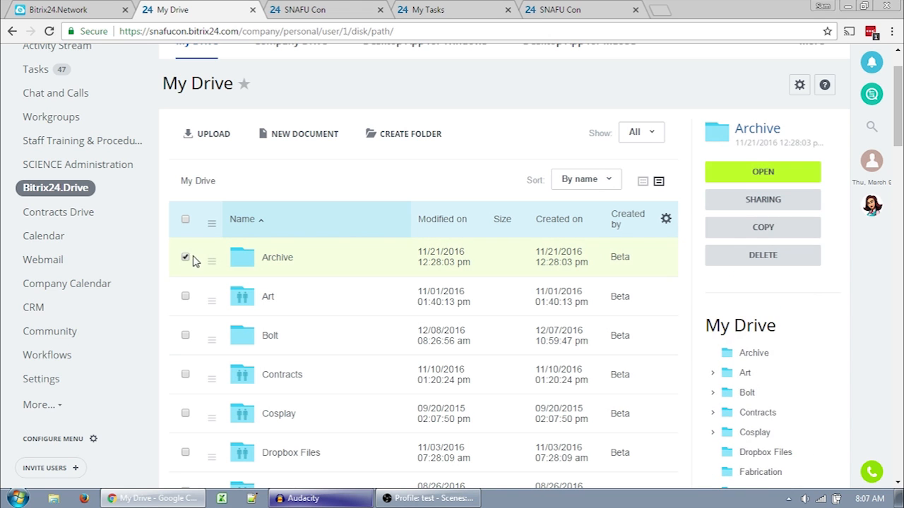
Open the Sharing dialog for the Archive folder from the right-hand panel
left_click(185, 257)
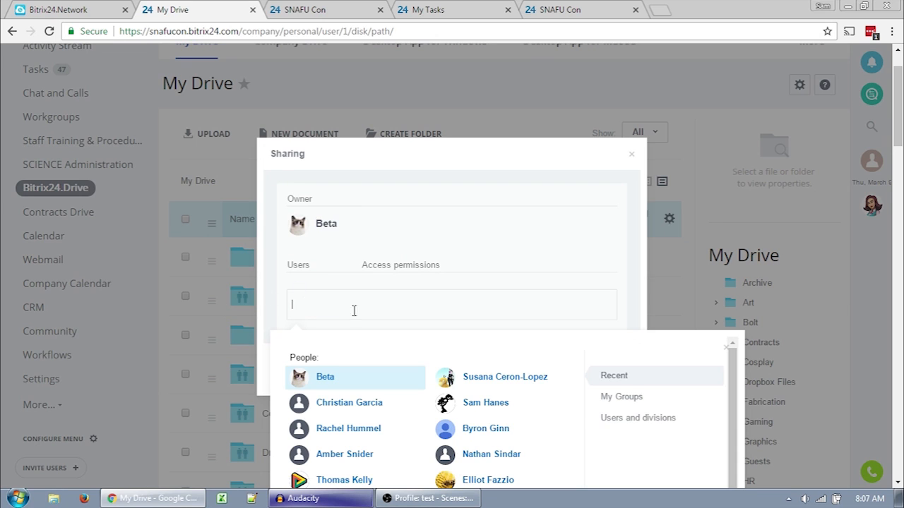
Under Users and divisions give Cosplay Read access to Archive, then close Sharing
left_click(637, 418)
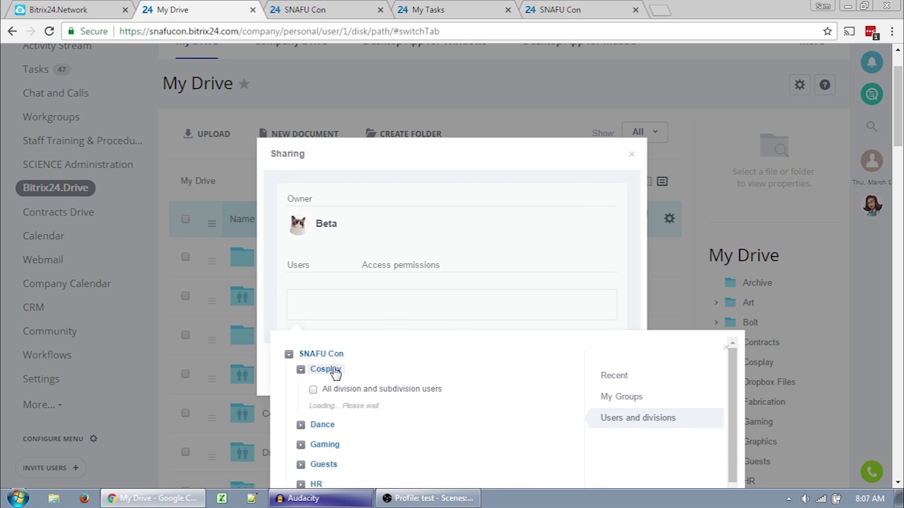
left_click(324, 370)
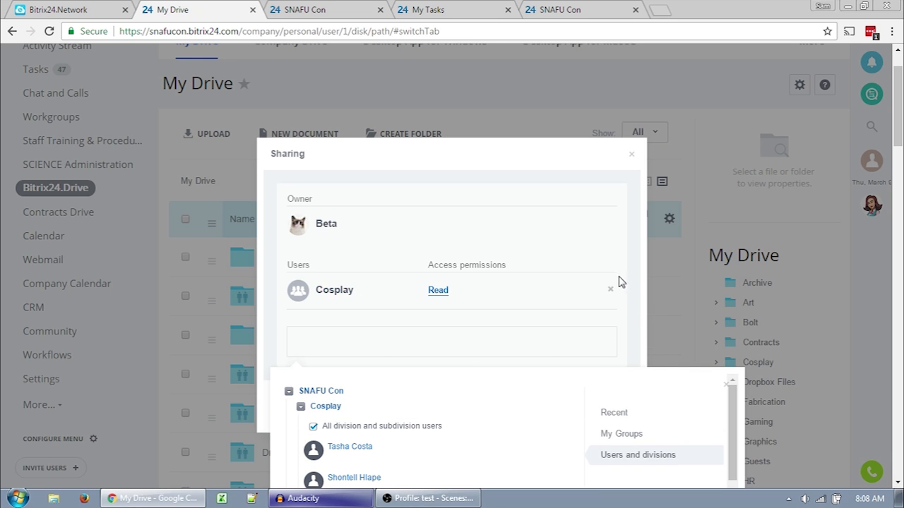
left_click(630, 154)
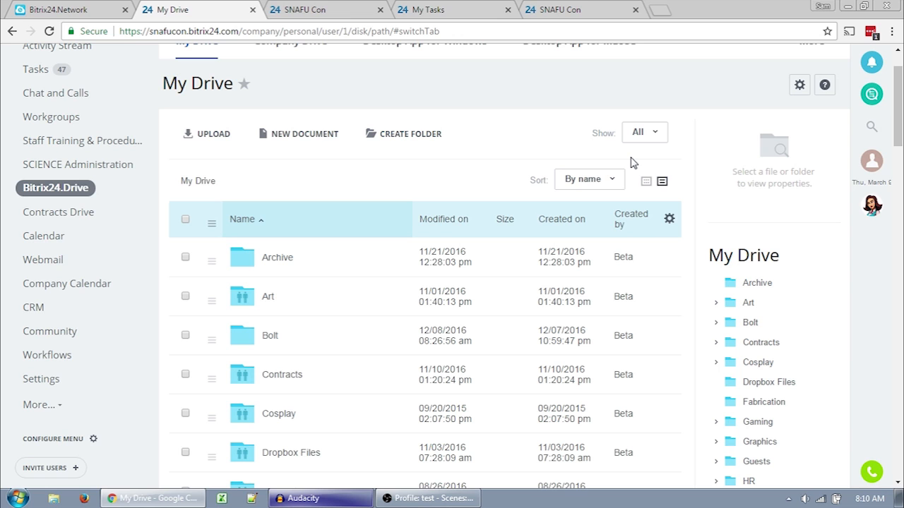
mouse_move(613, 104)
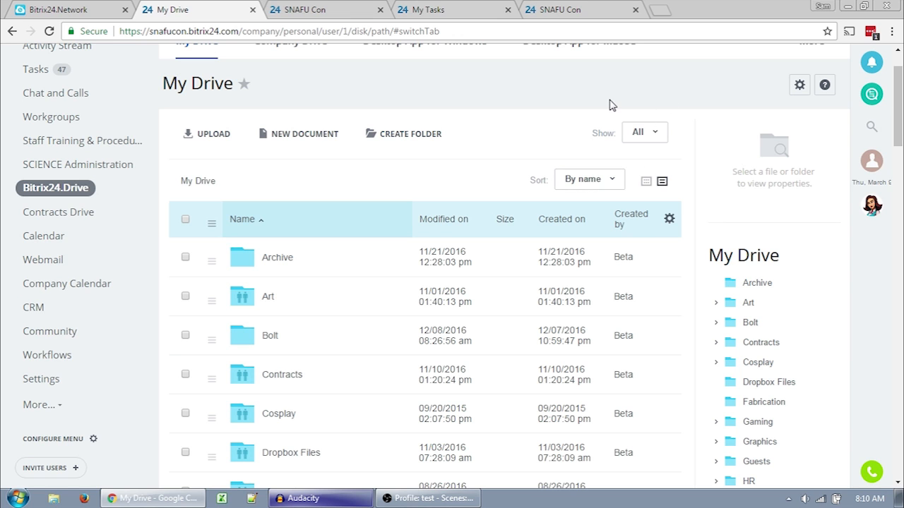
scroll("down", 3)
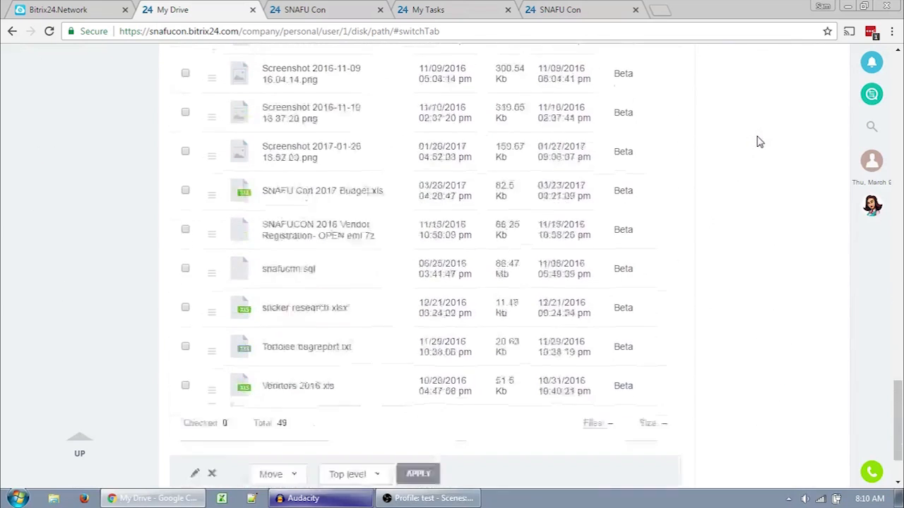
scroll("down", 3)
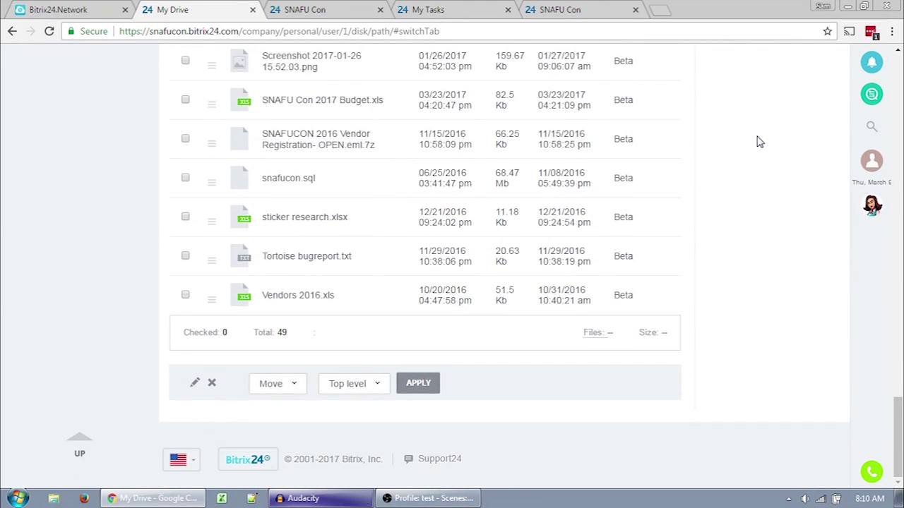
scroll("up", 3)
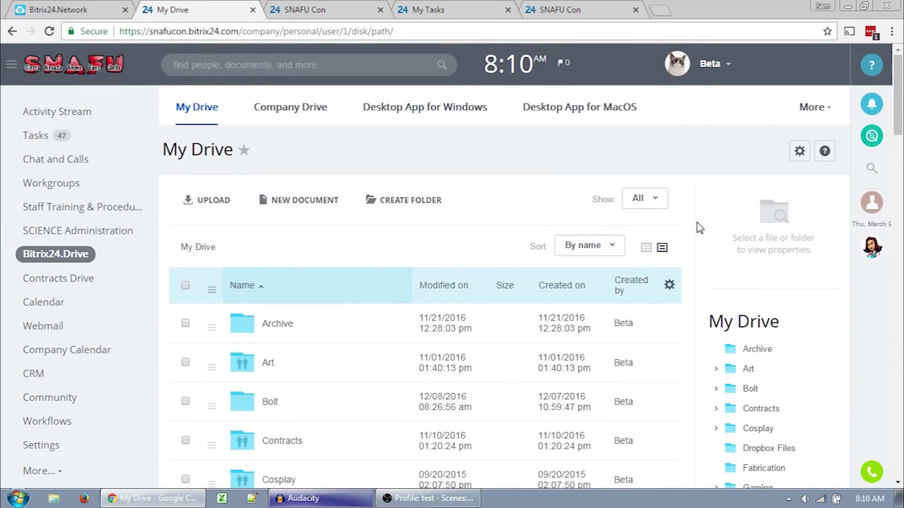
mouse_move(752, 174)
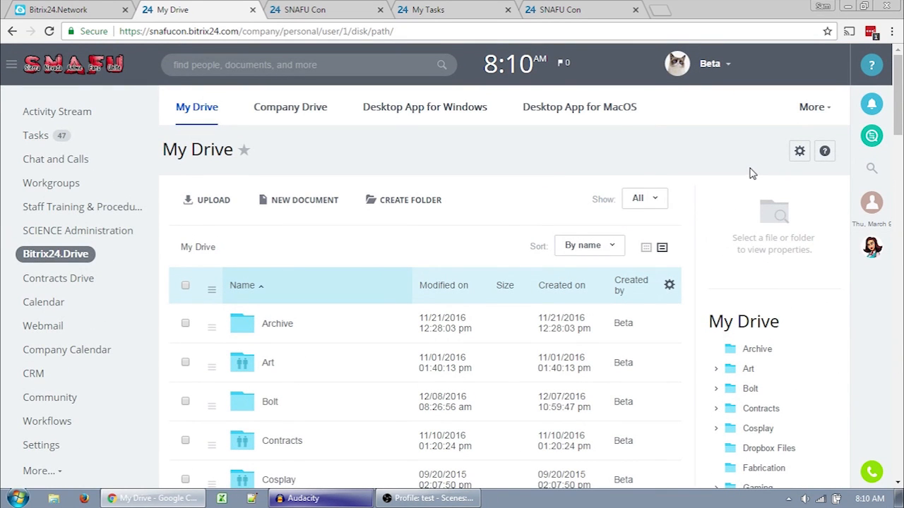
Open Desktop App for Windows and scroll to the Connect Bitrix24.Drive step
left_click(424, 107)
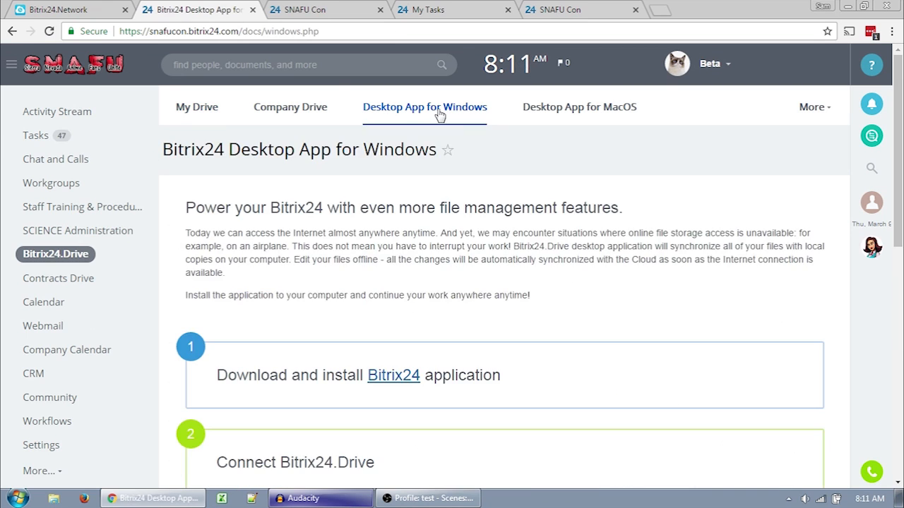
scroll("down", 3)
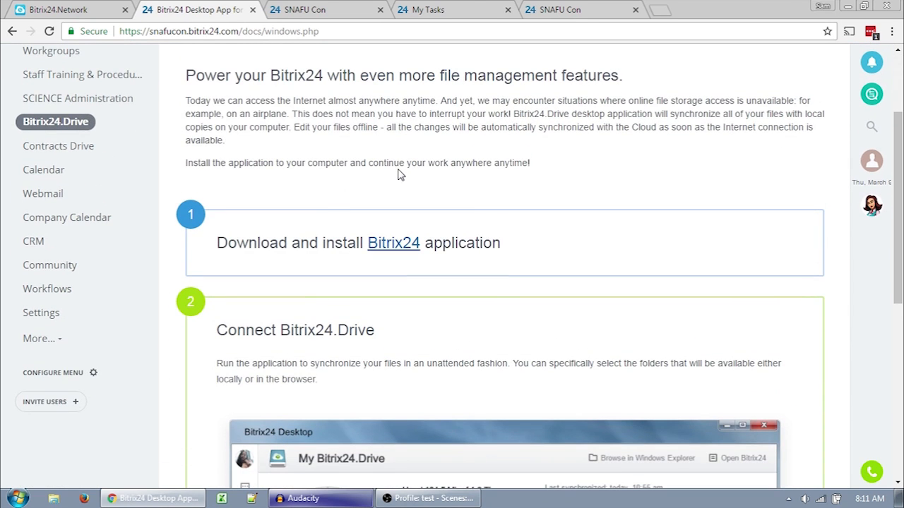
scroll("down", 3)
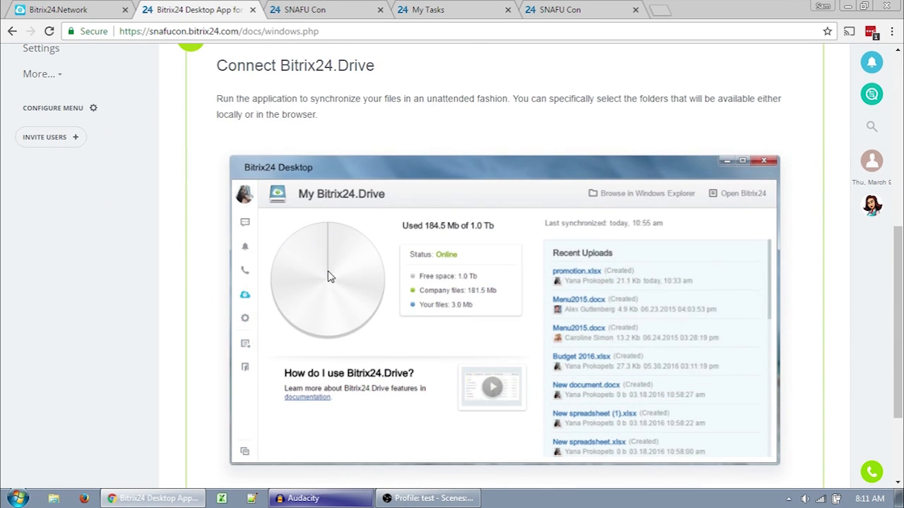
mouse_move(136, 282)
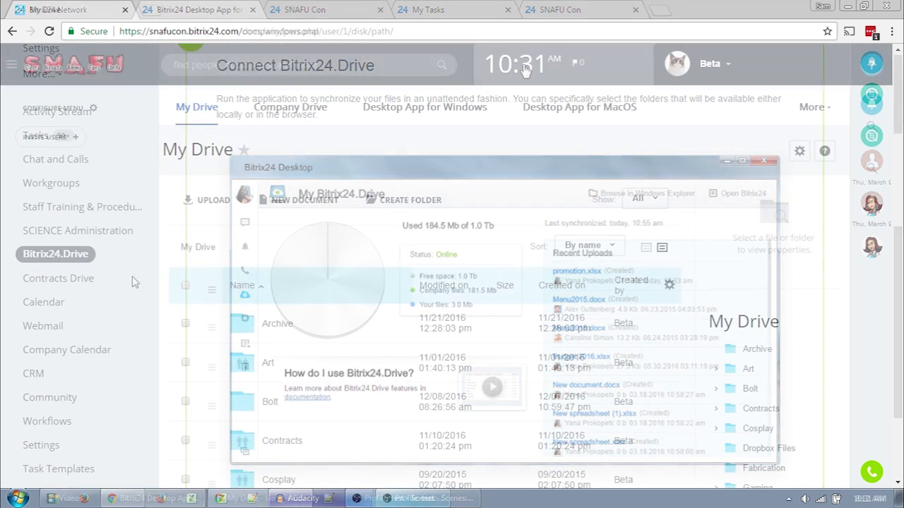
Return to the My Drive folder listing from the desktop app preview page
left_click(763, 161)
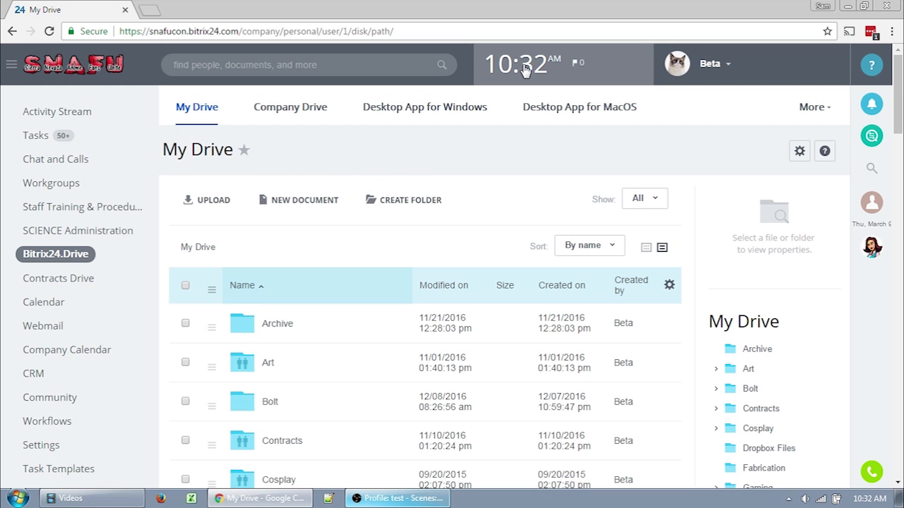
mouse_move(717, 78)
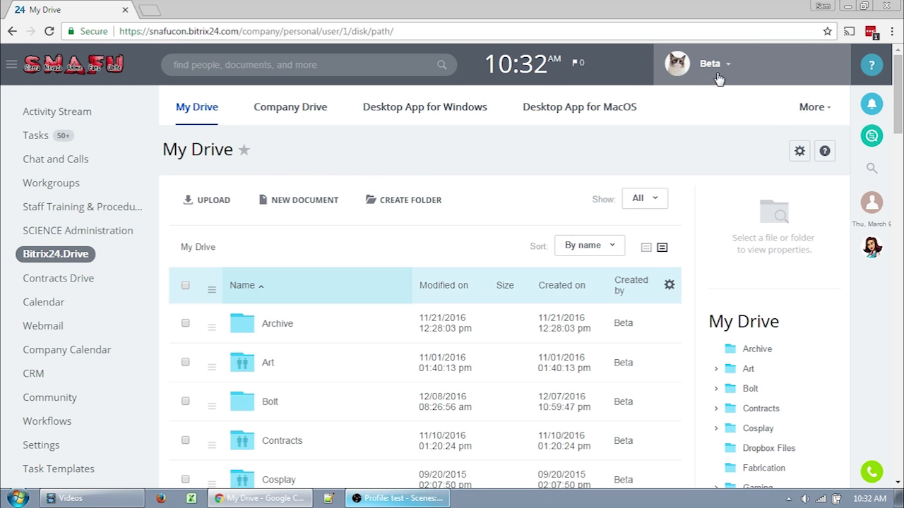
Review Configure notifications from the profile menu in Simple and Advanced modes, then close it
left_click(715, 63)
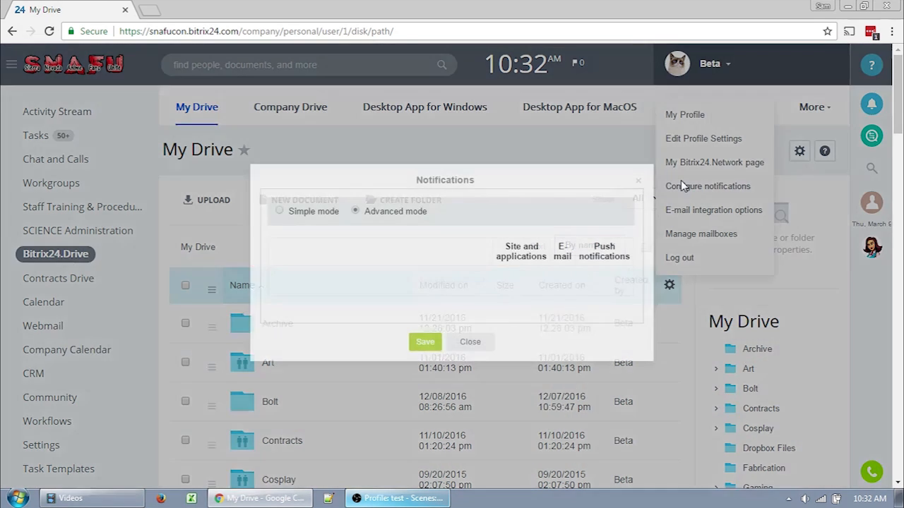
left_click(279, 212)
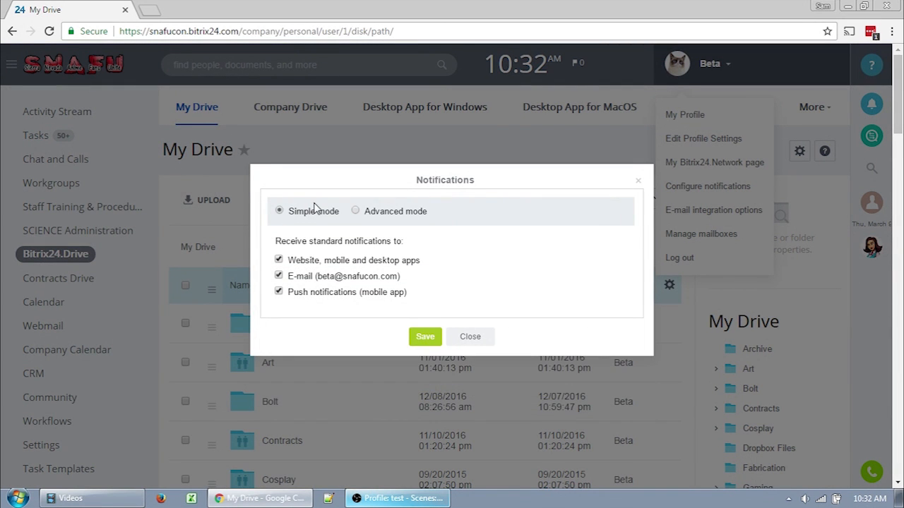
left_click(356, 212)
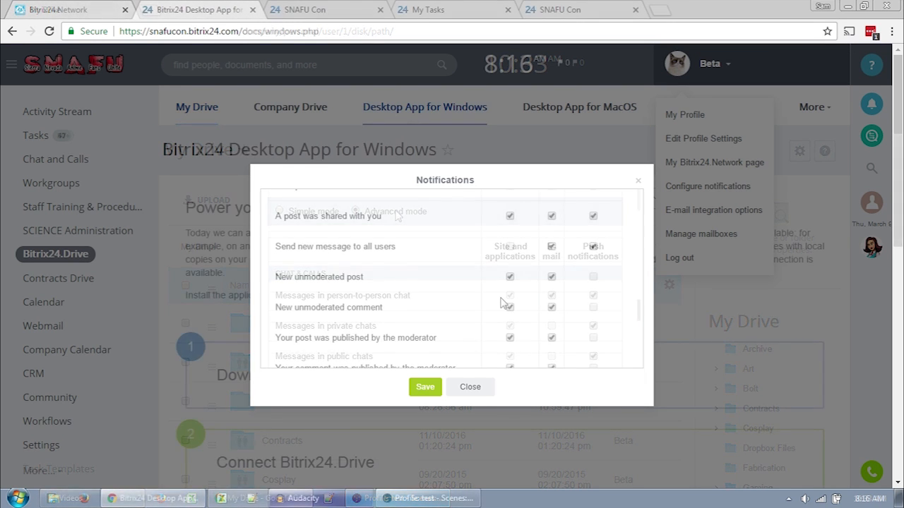
scroll("down", 3)
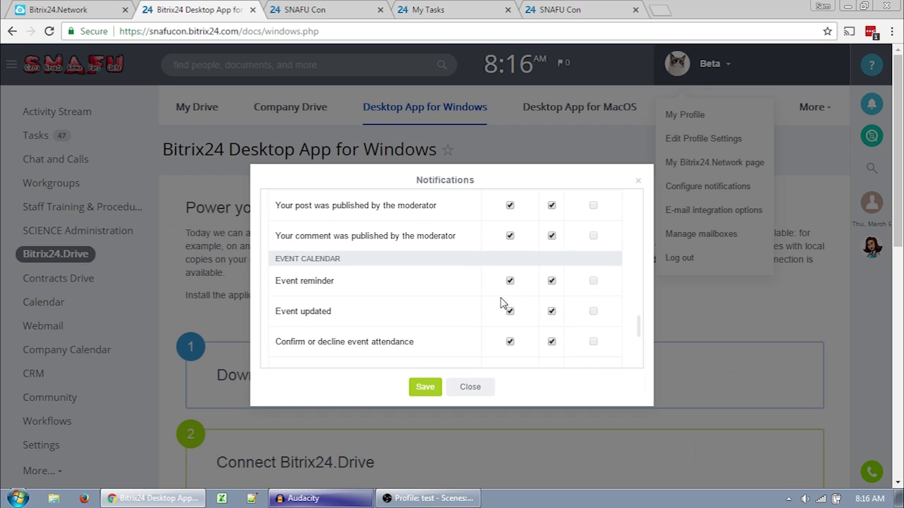
scroll("down", 3)
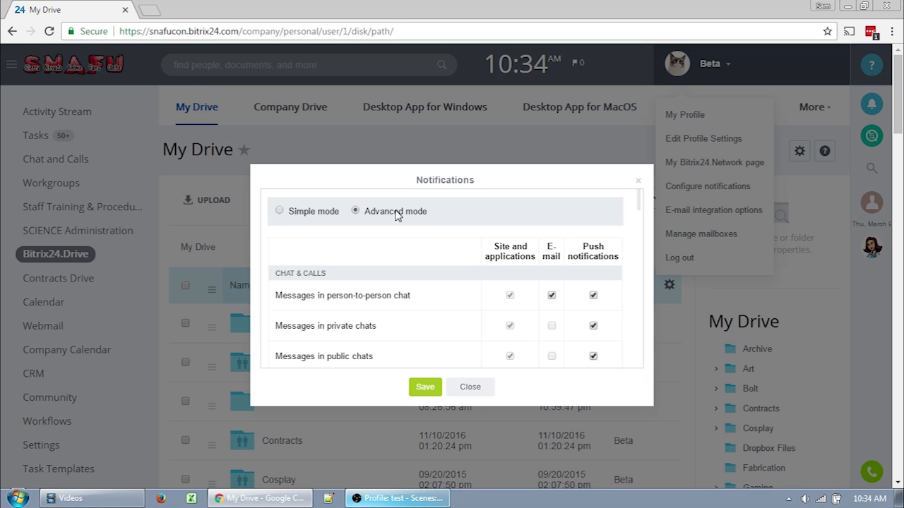
left_click(469, 387)
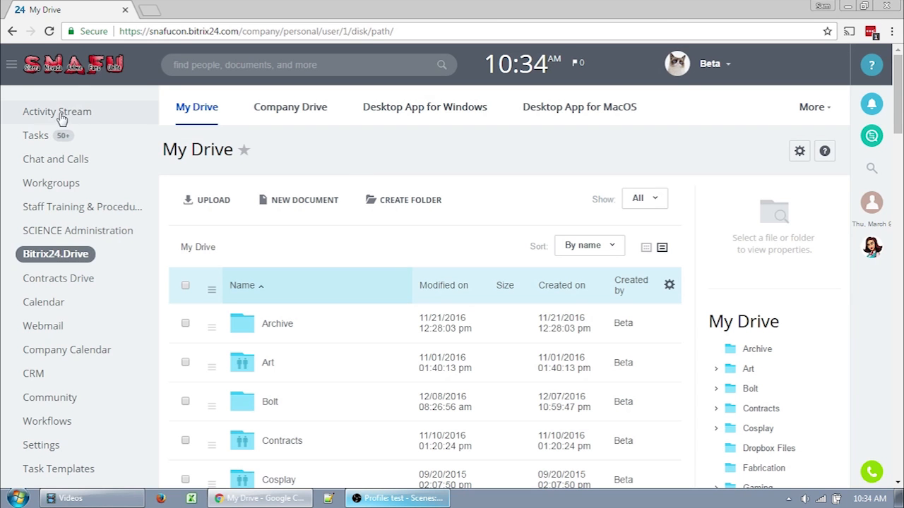
Bring up the full site map of all portal sections
left_click(11, 65)
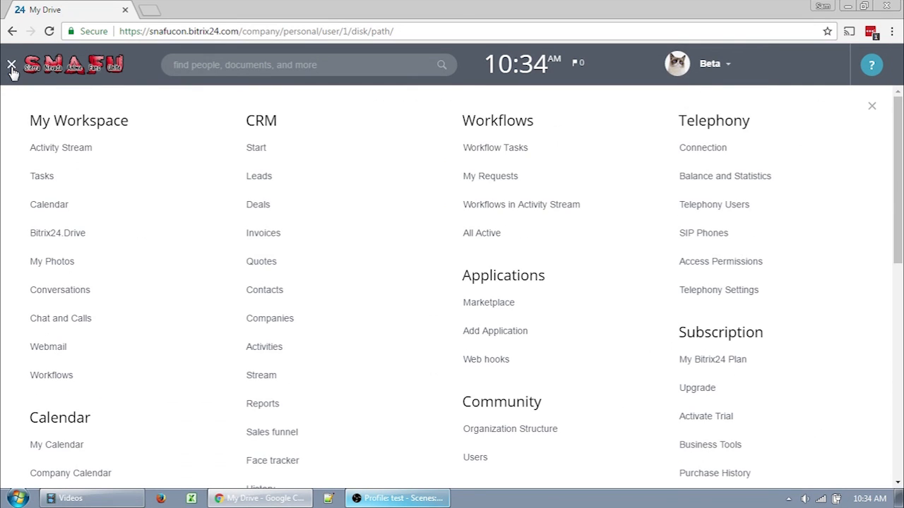